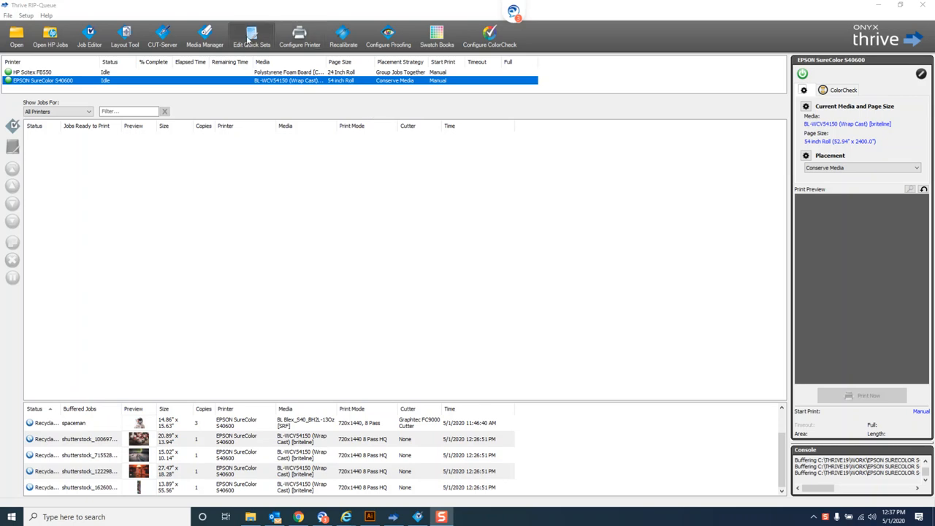
mouse_move(298, 36)
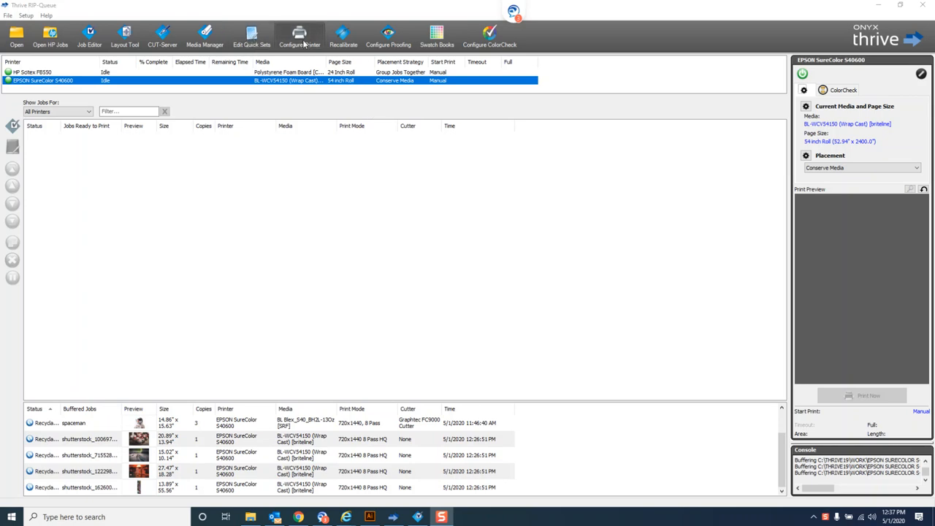
mouse_move(313, 44)
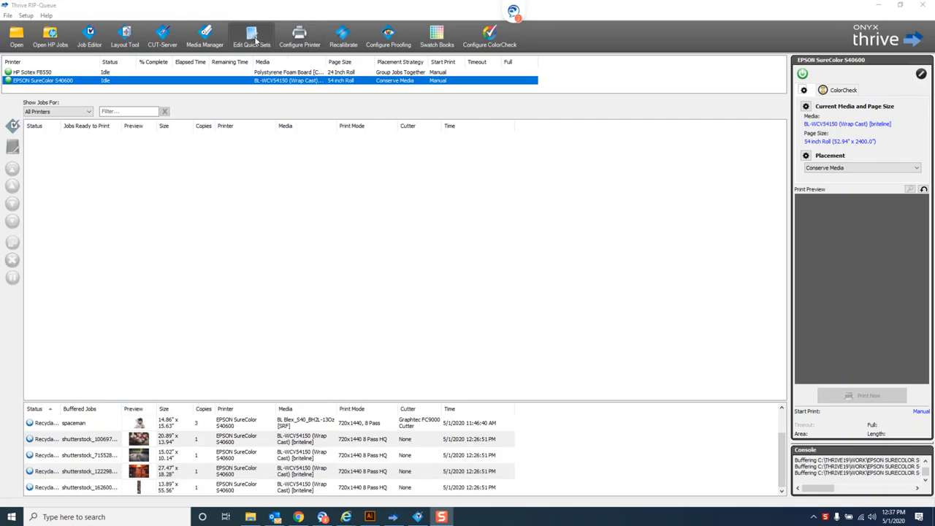
Step: Show the Quick Sets of the EPSON SureColor S40600 — Default, Print and Cut, Rotate 90
click(251, 35)
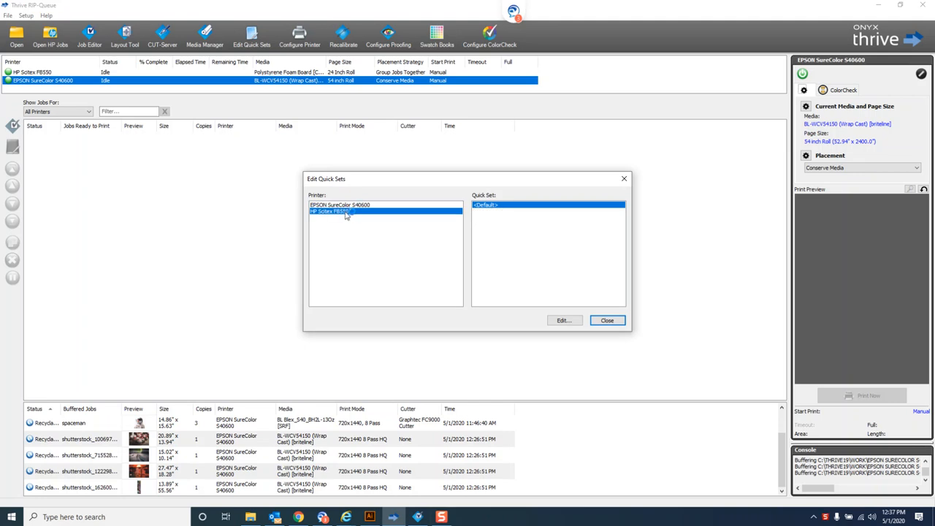
click(339, 205)
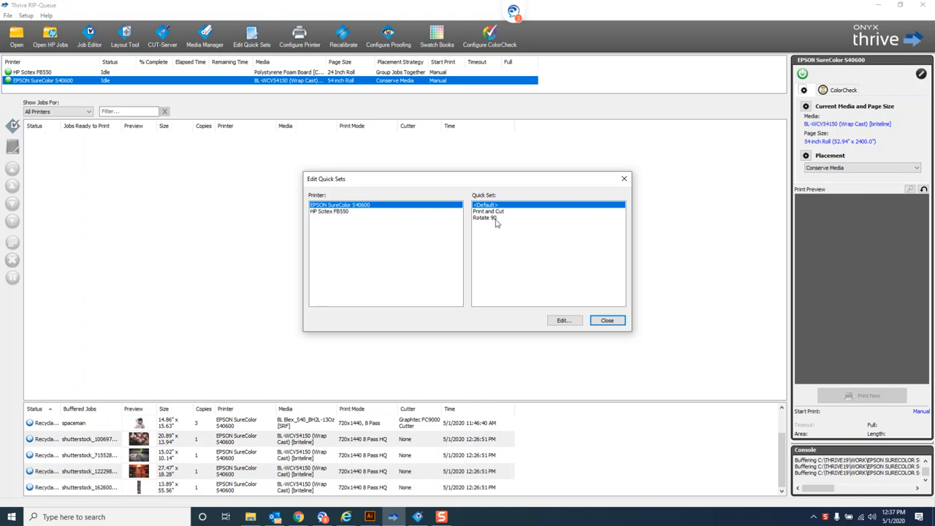
mouse_move(497, 220)
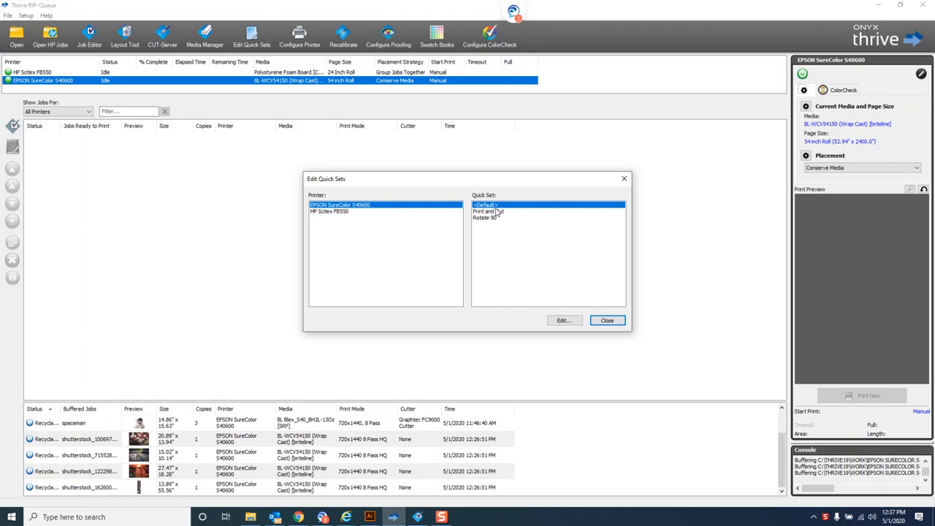
mouse_move(252, 25)
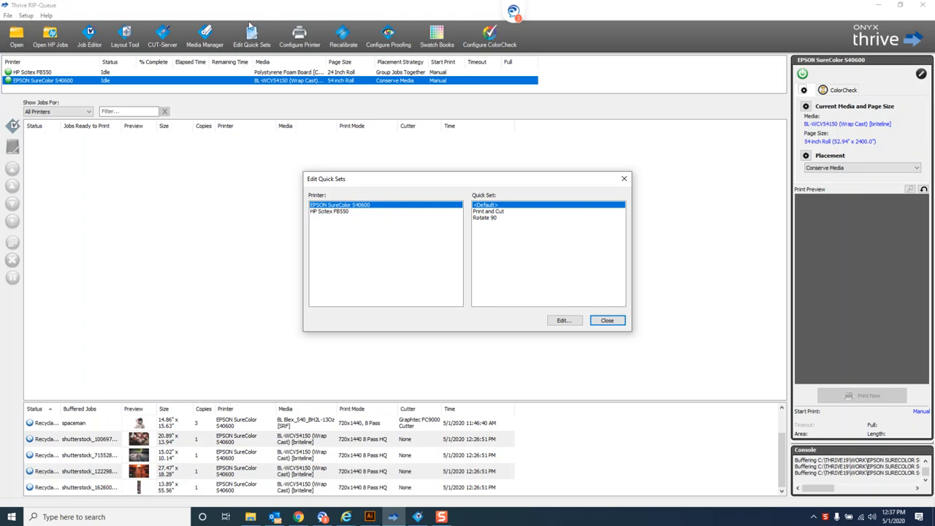
mouse_move(493, 225)
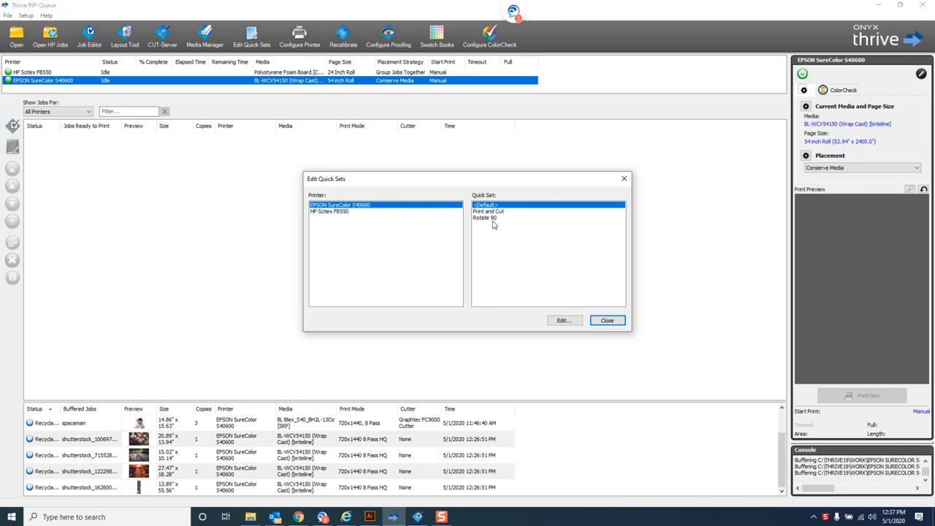
mouse_move(291, 24)
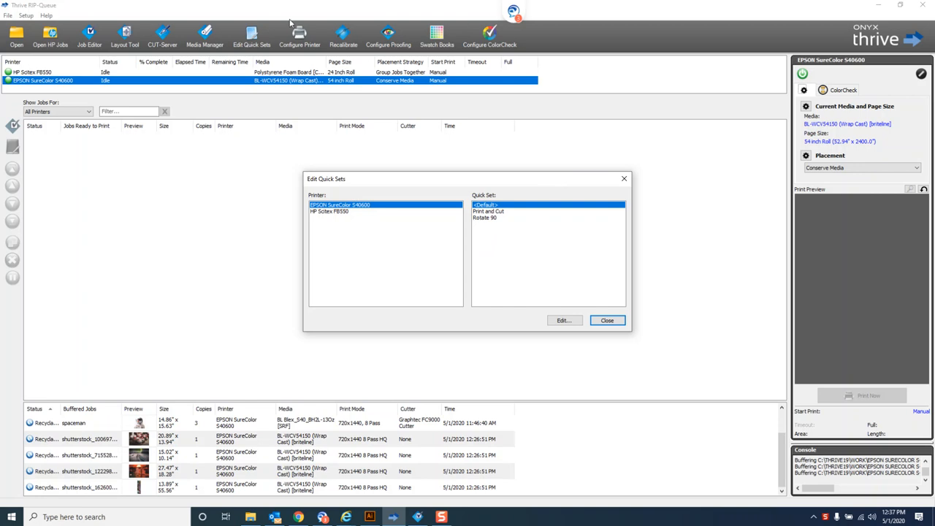
mouse_move(456, 279)
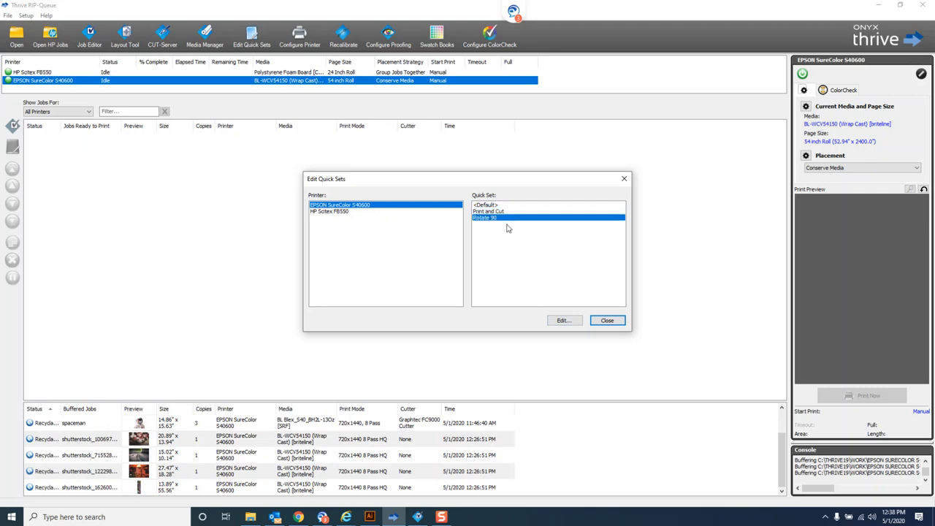
Step: Edit the Rotate 90 Quick Set and review its print mode list, keeping the current mode
click(564, 320)
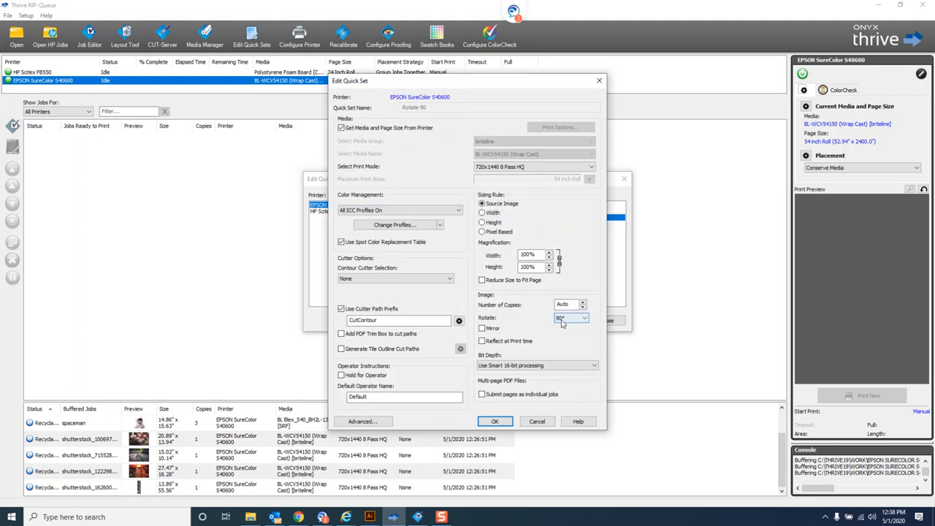
mouse_move(578, 324)
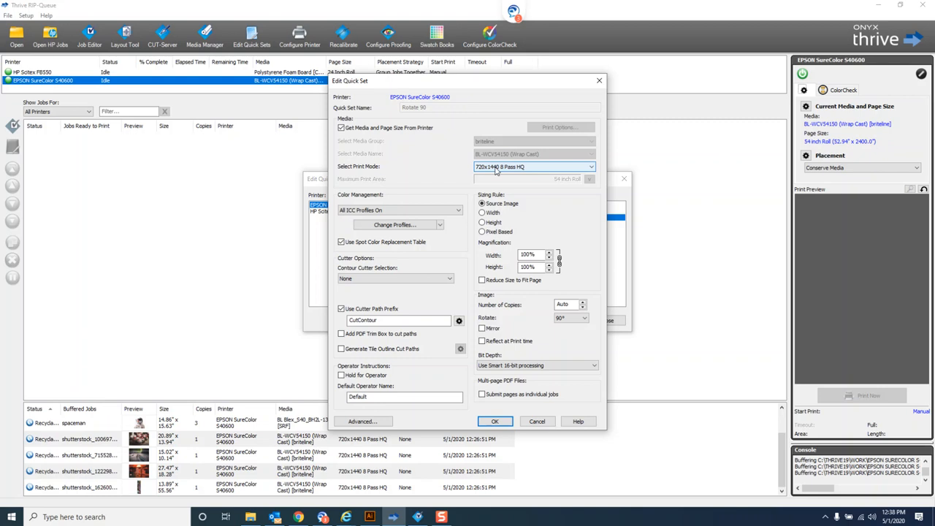
click(590, 166)
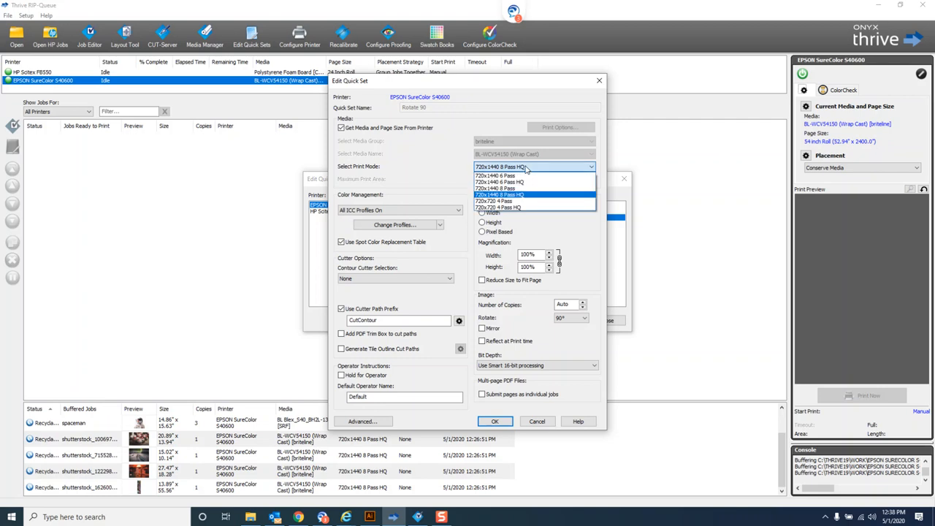
click(500, 194)
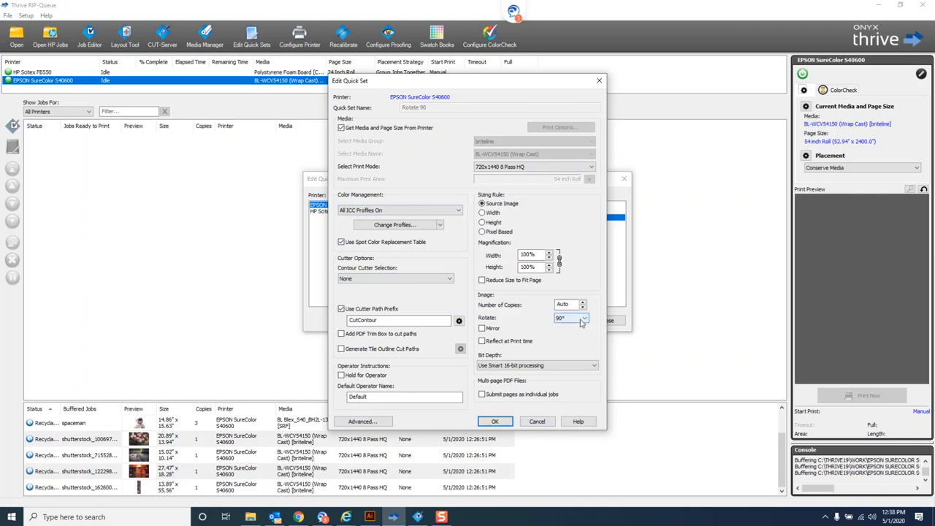
mouse_move(357, 418)
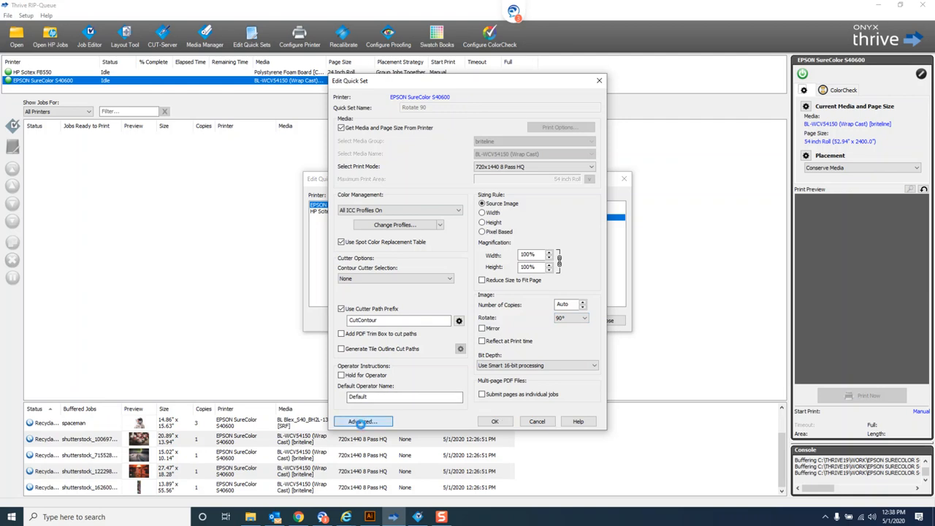
Step: View the Advanced options briefly, then cancel Rotate 90 and close the Quick Sets list unchanged
click(362, 421)
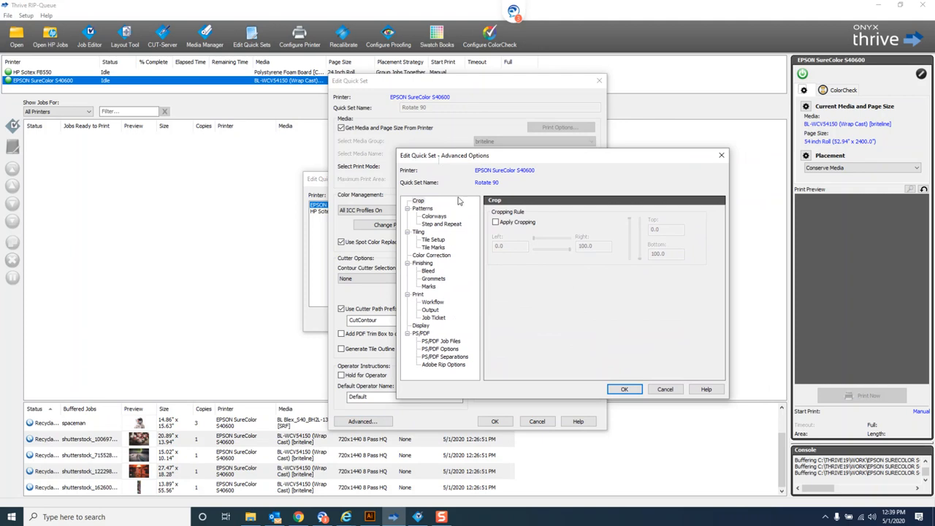
mouse_move(484, 380)
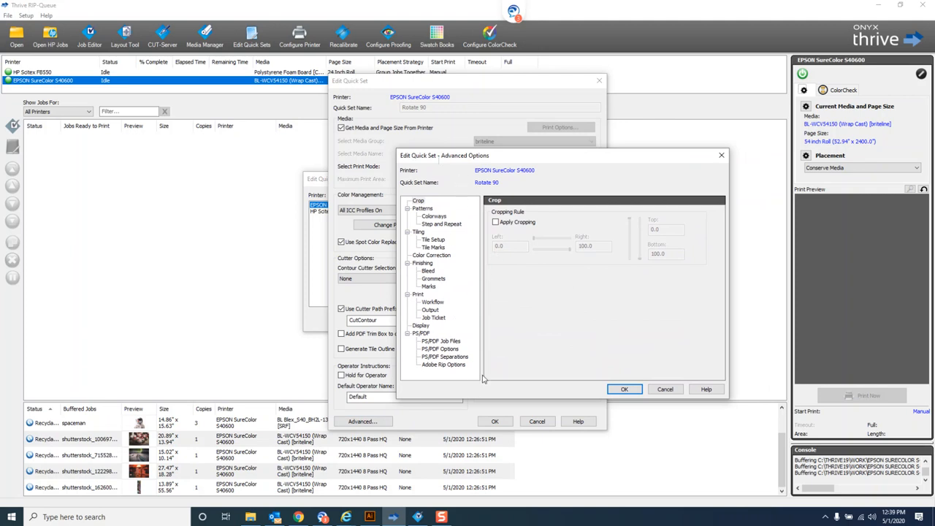
mouse_move(453, 306)
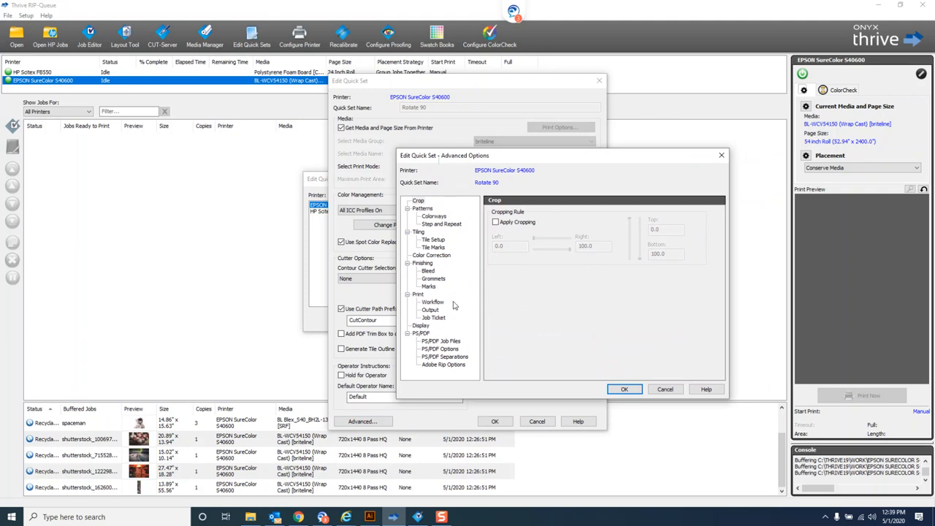
mouse_move(646, 426)
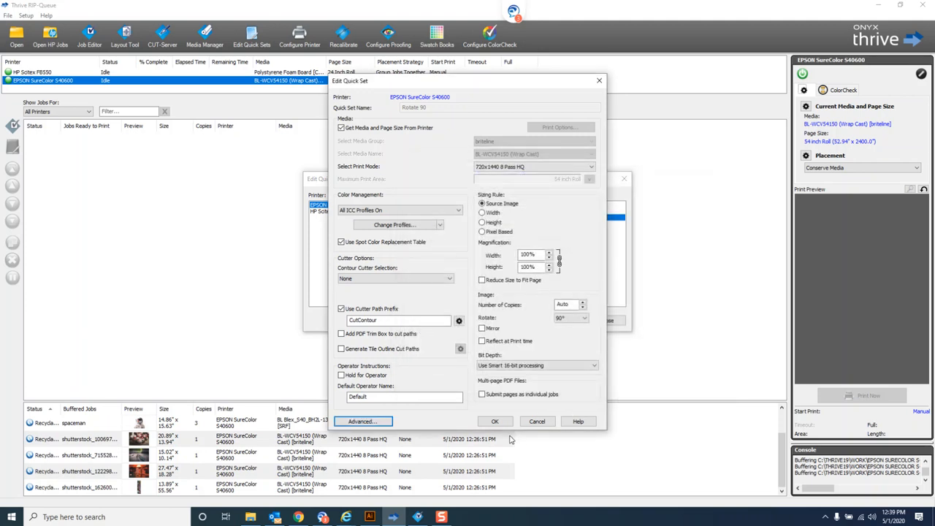
mouse_move(518, 453)
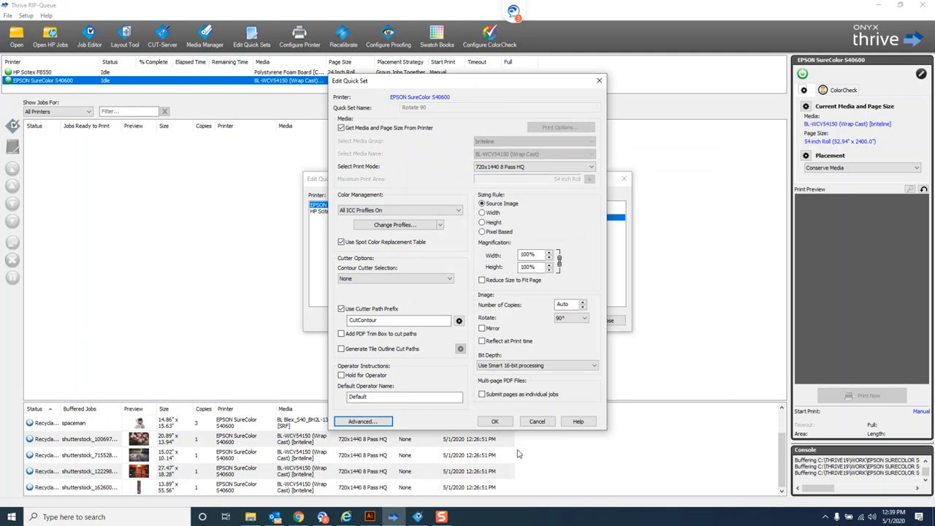
click(493, 421)
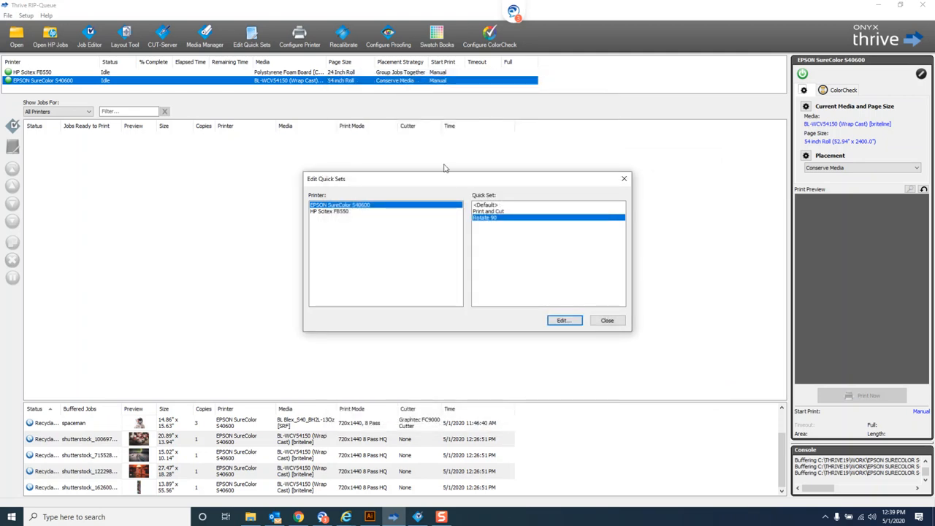
click(608, 320)
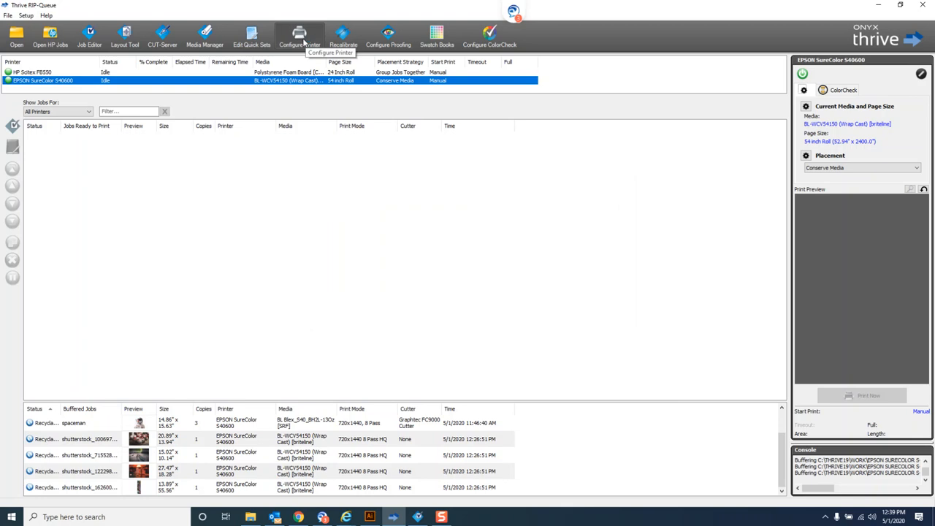
Step: Configure the EPSON SureColor S40600, agreeing to the server shutdown, to reach its Quick Sets
click(300, 37)
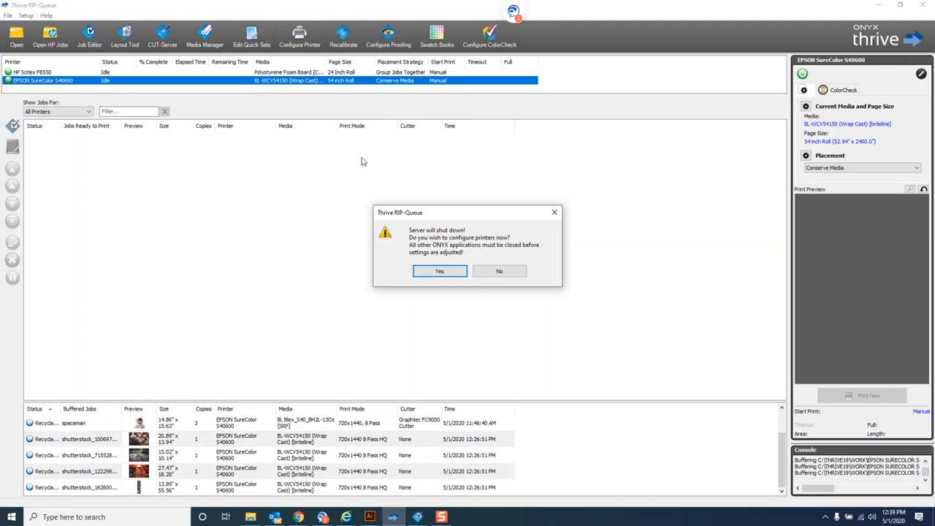
mouse_move(263, 217)
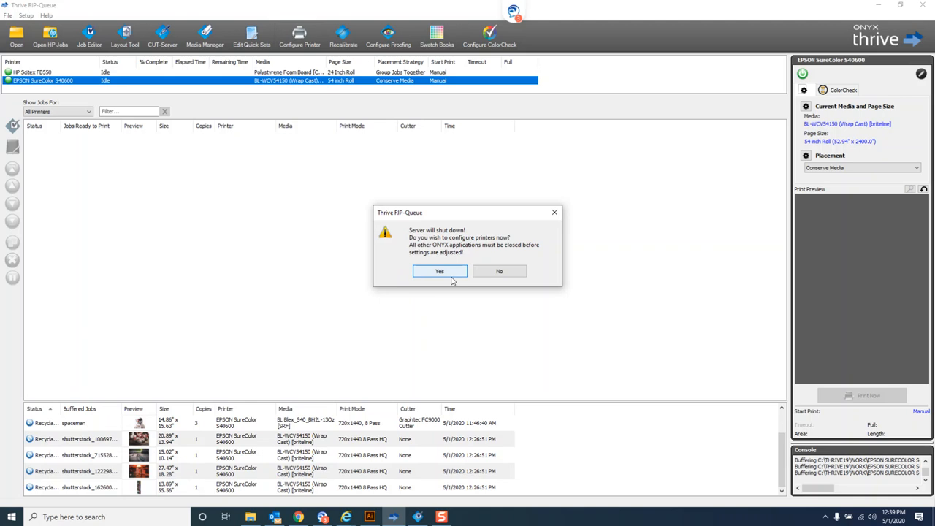
click(438, 270)
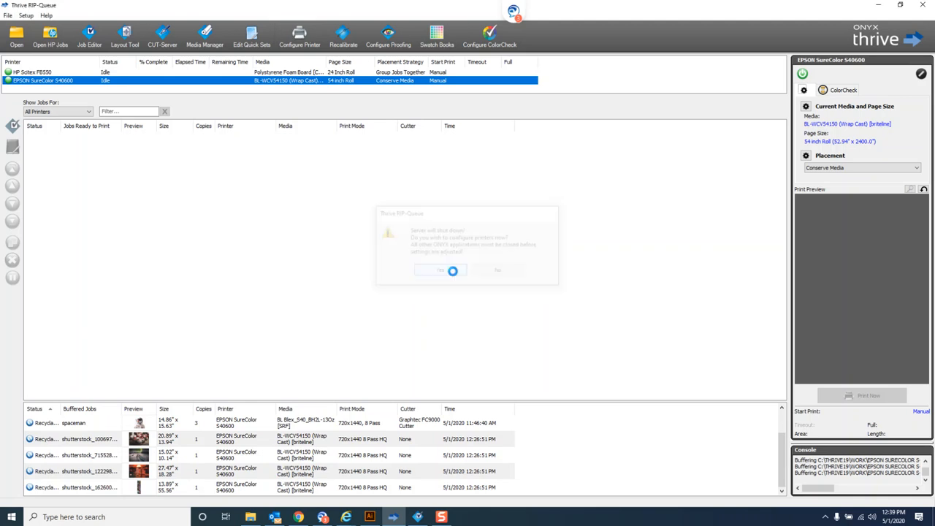
click(440, 271)
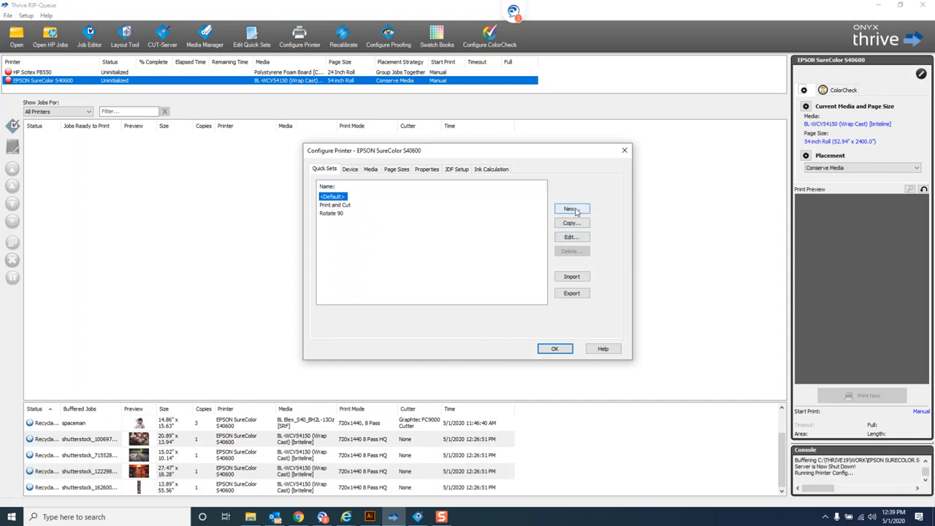
mouse_move(573, 293)
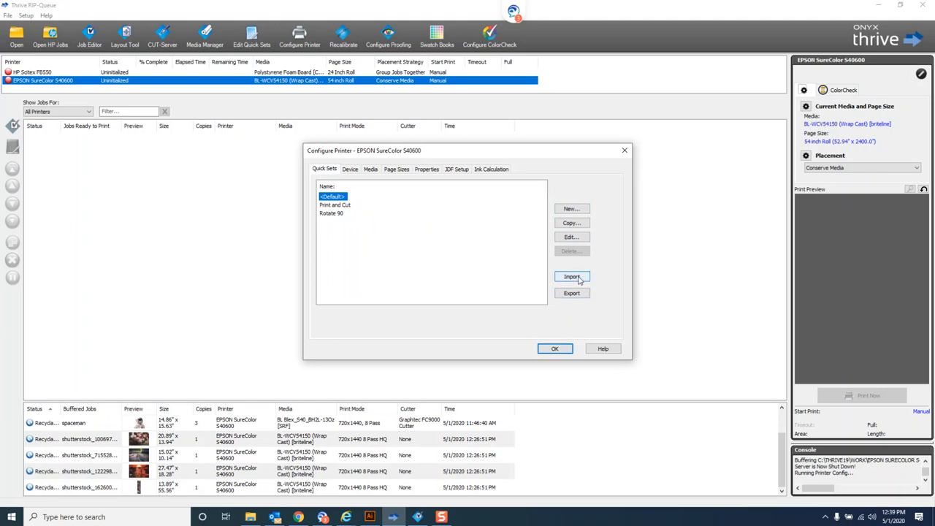
mouse_move(571, 292)
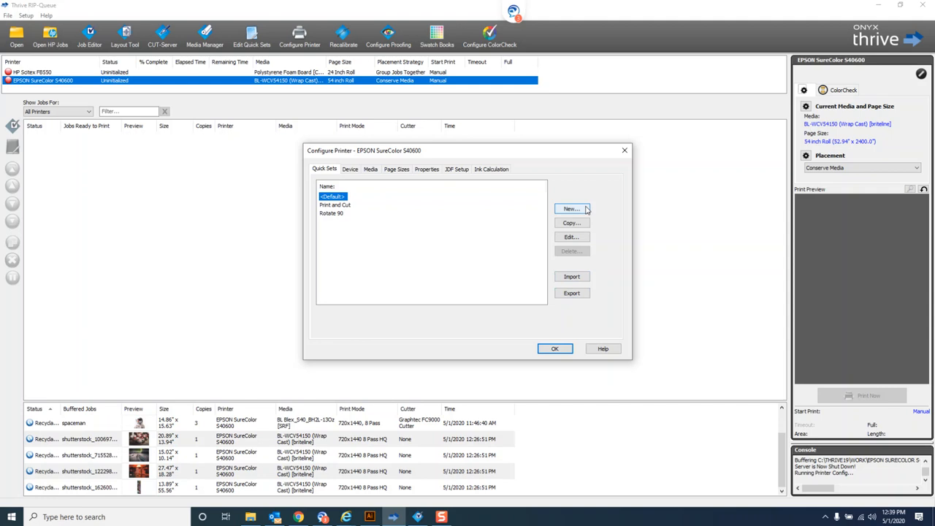
Step: Create a Quick Set named Rad Grafx with Get Media From Printer off and a media chosen manually
click(571, 209)
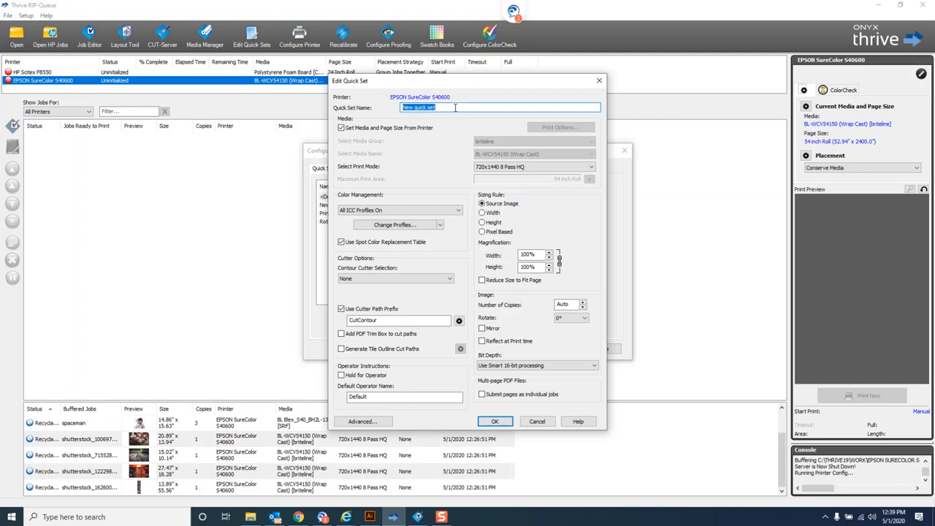
text(Rad Grafx)
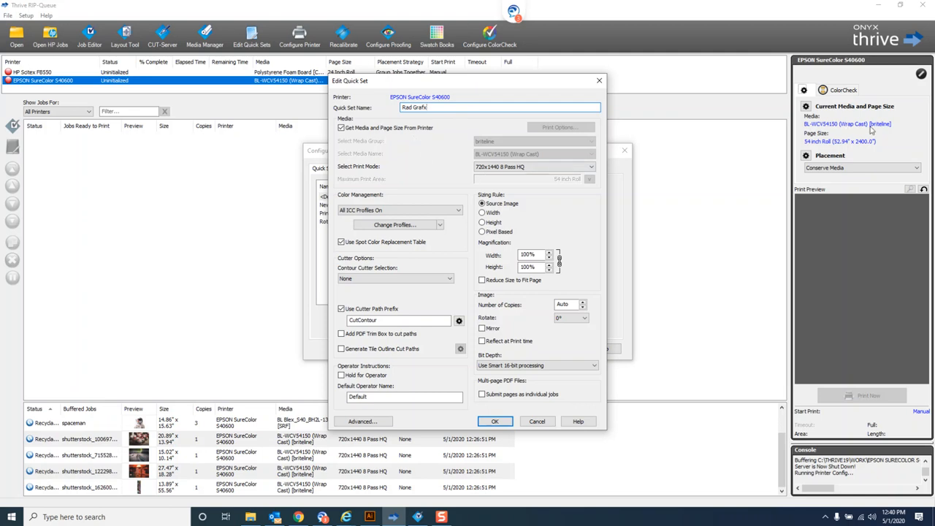
click(340, 127)
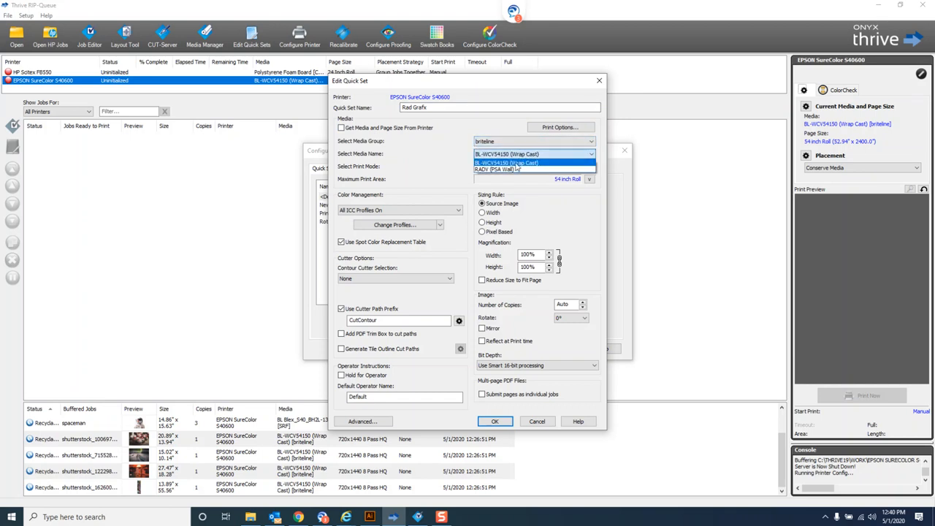
click(496, 169)
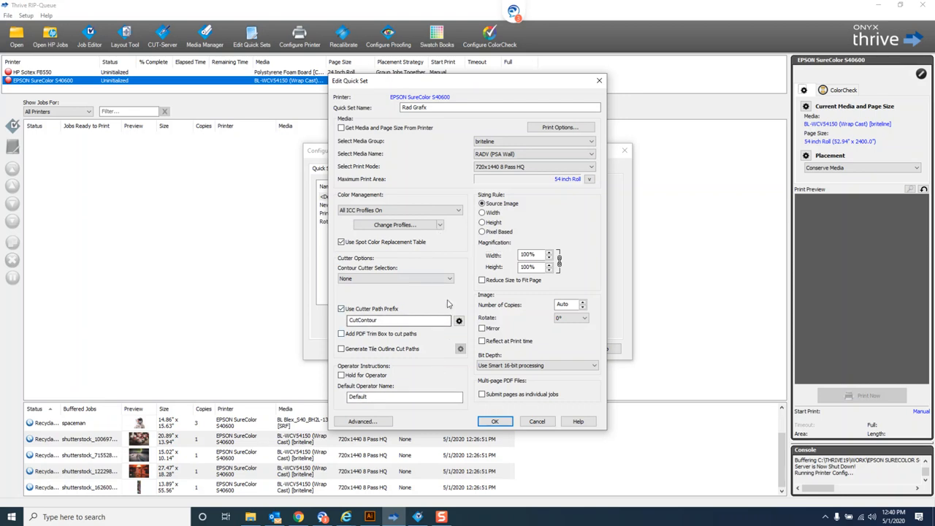
mouse_move(523, 210)
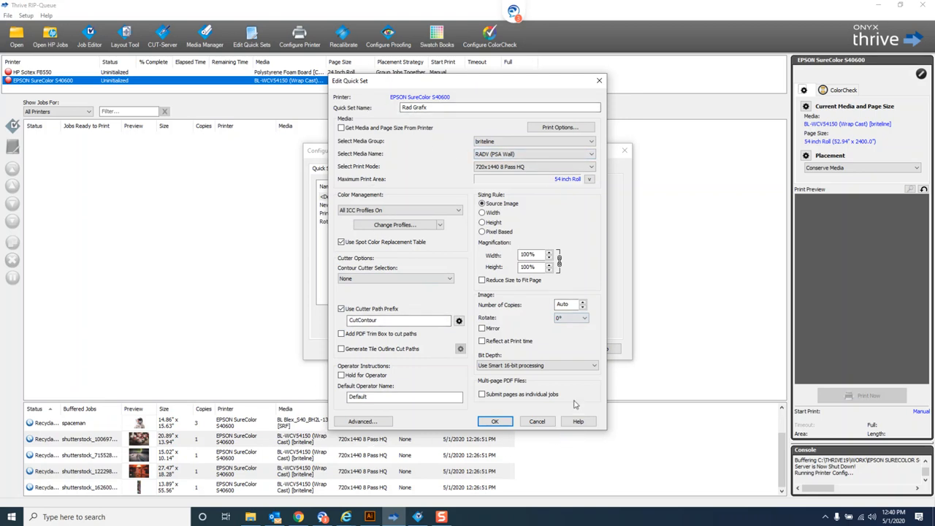
mouse_move(587, 429)
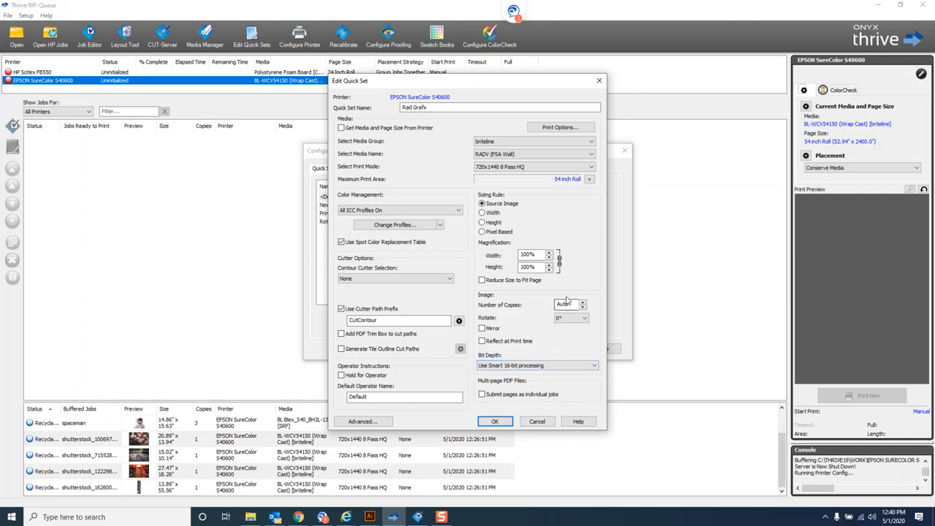
click(403, 397)
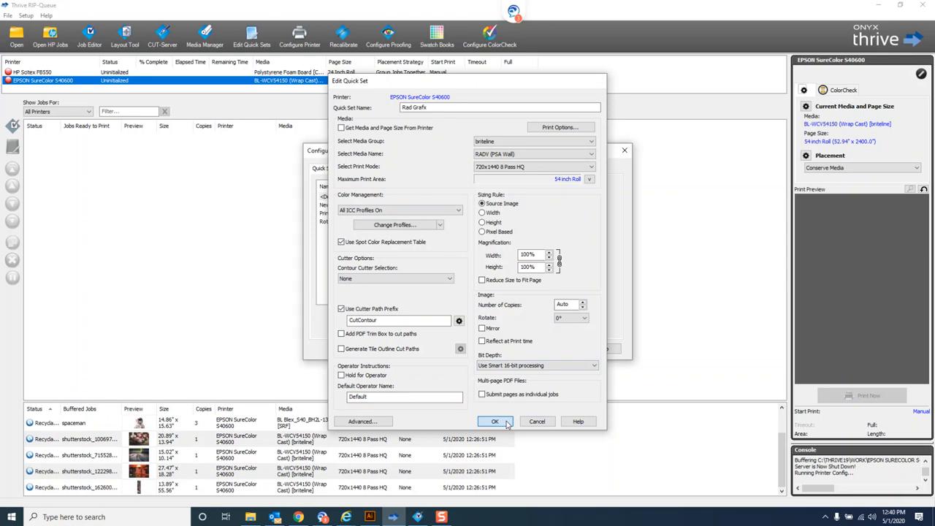
click(494, 421)
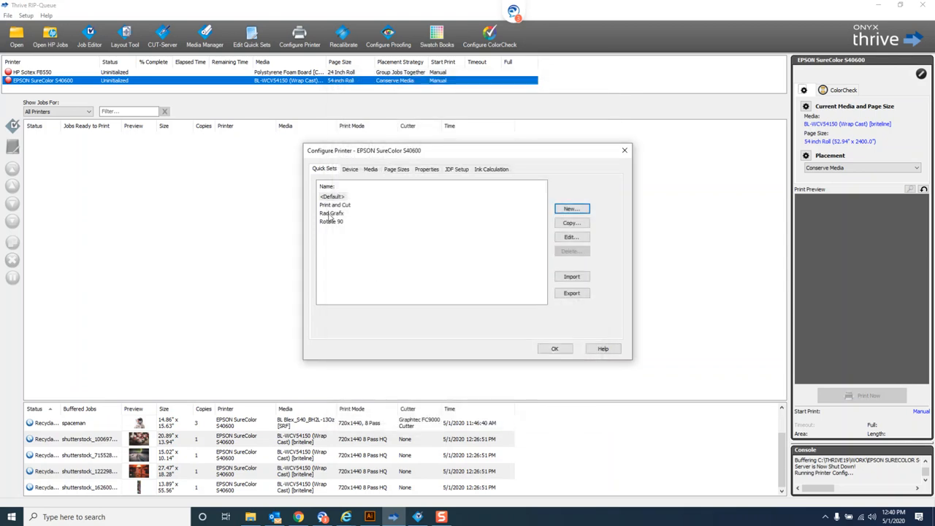
Step: Copy the Rad Grafx Quick Set and edit the copy Rad Grafx - 2
click(332, 213)
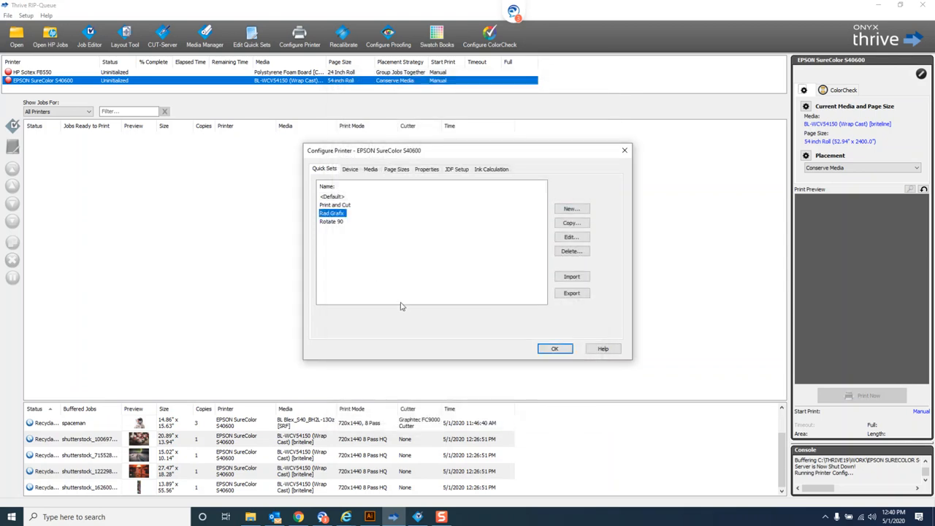
mouse_move(371, 225)
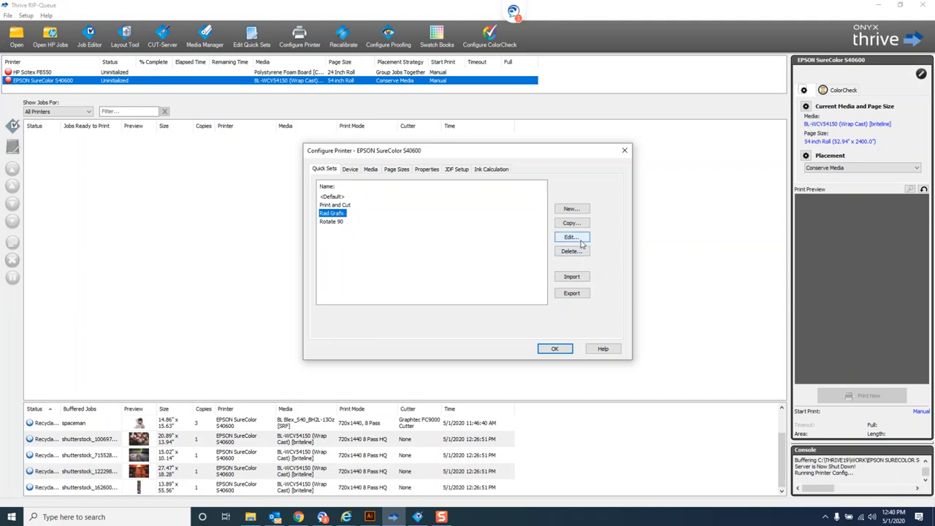
click(571, 223)
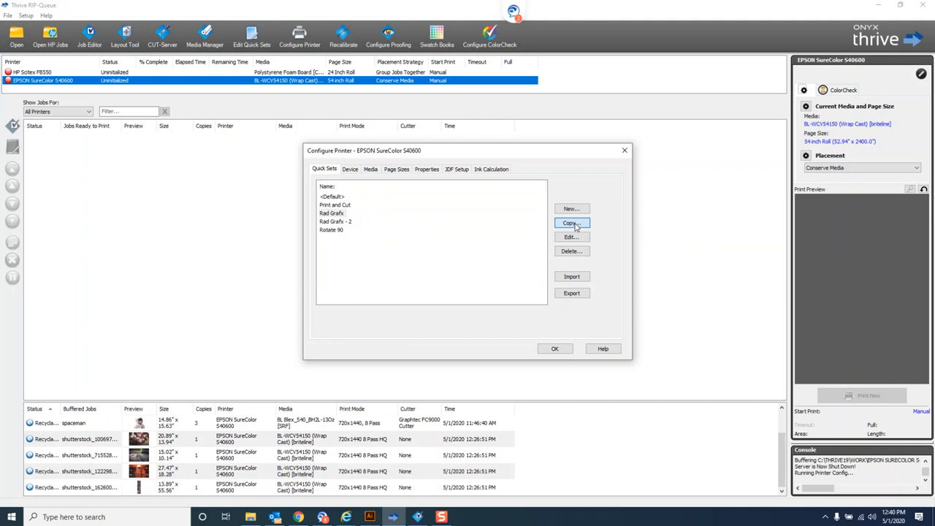
click(336, 222)
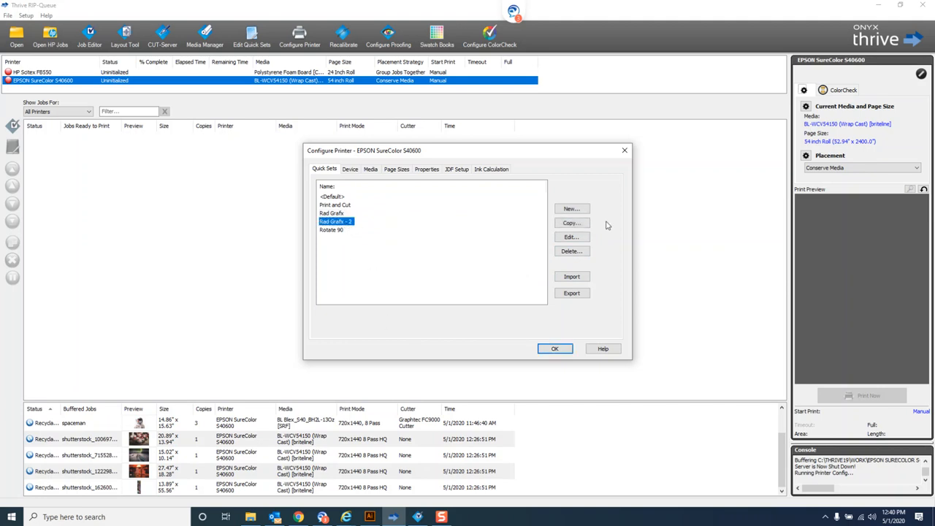
click(572, 237)
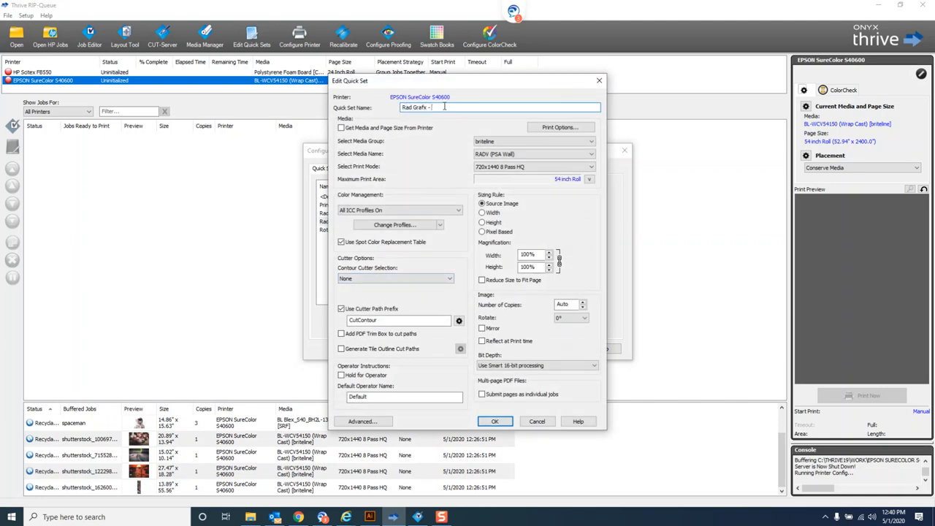
Step: Name the copy Rad Grafx - Print and Cut and select its cut path prefix for the Summa S-Class cutter
text(Print)
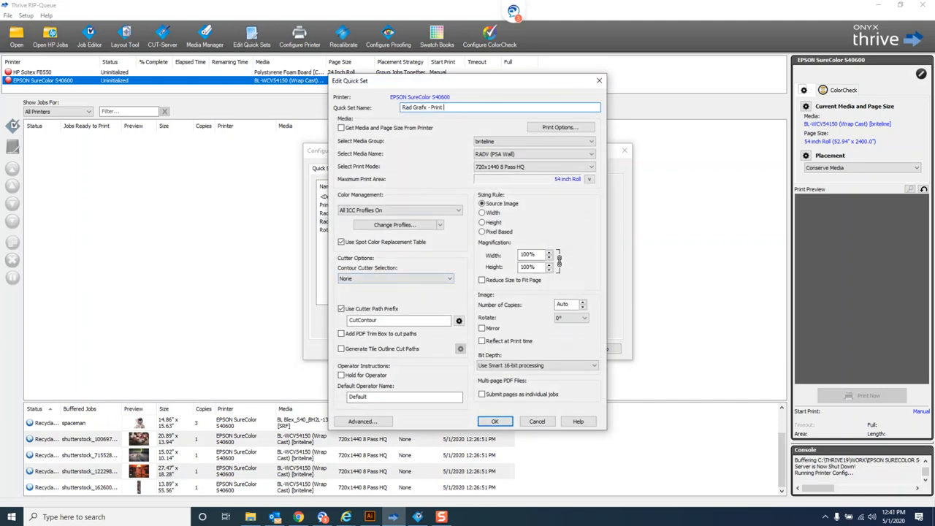
text(and Cut)
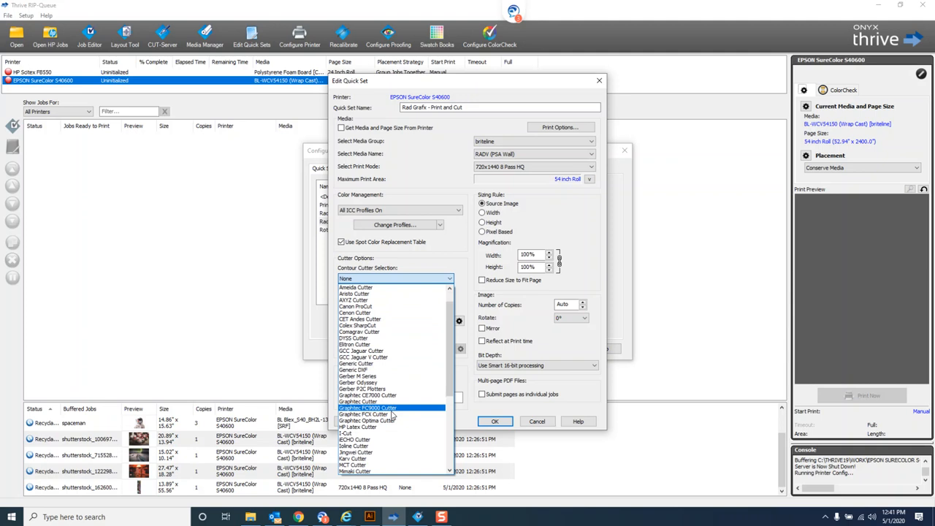
scroll(down, 3)
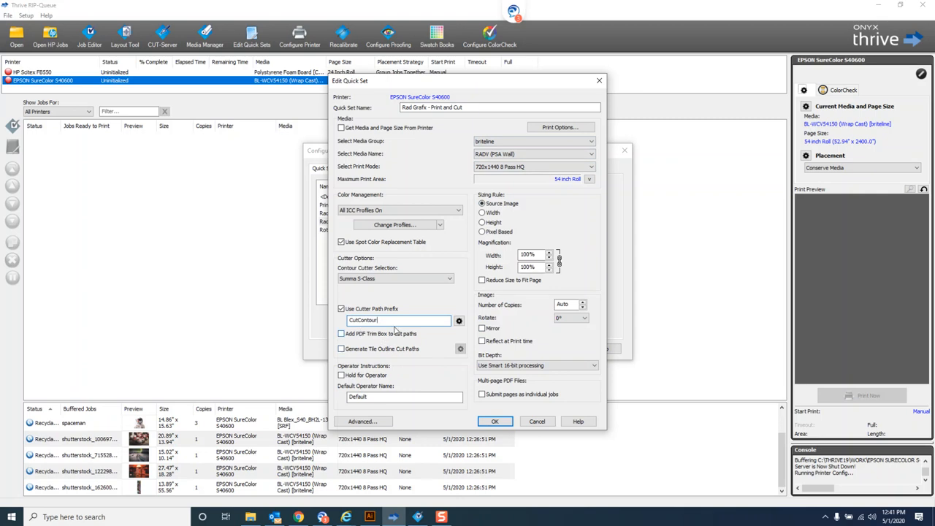
mouse_move(459, 310)
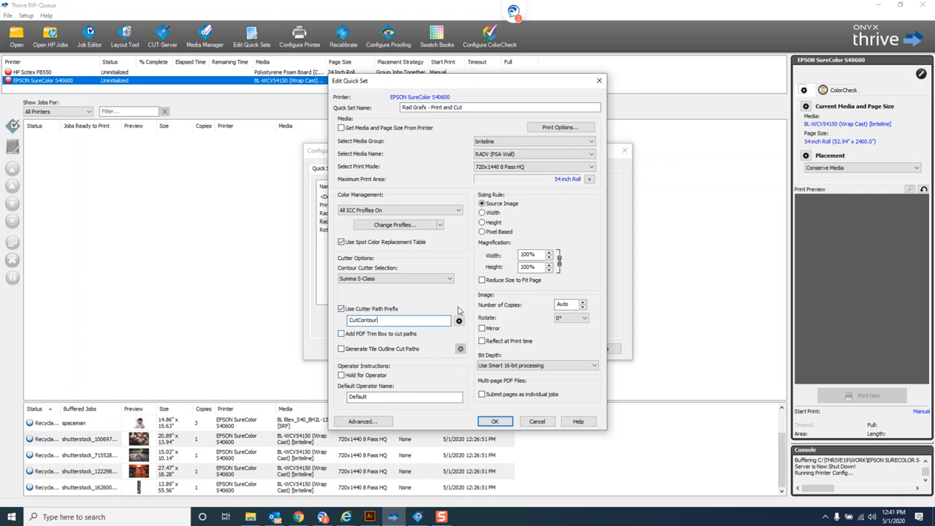
triple_click(398, 320)
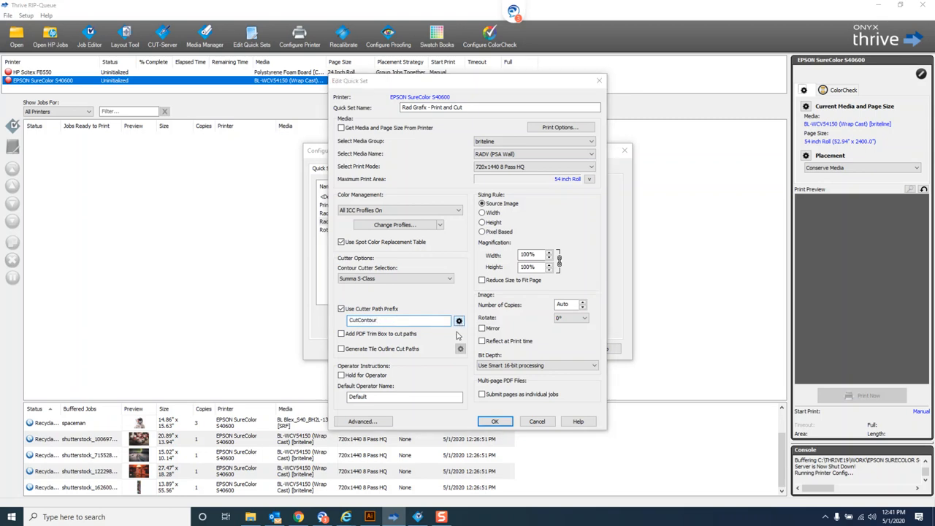
click(458, 321)
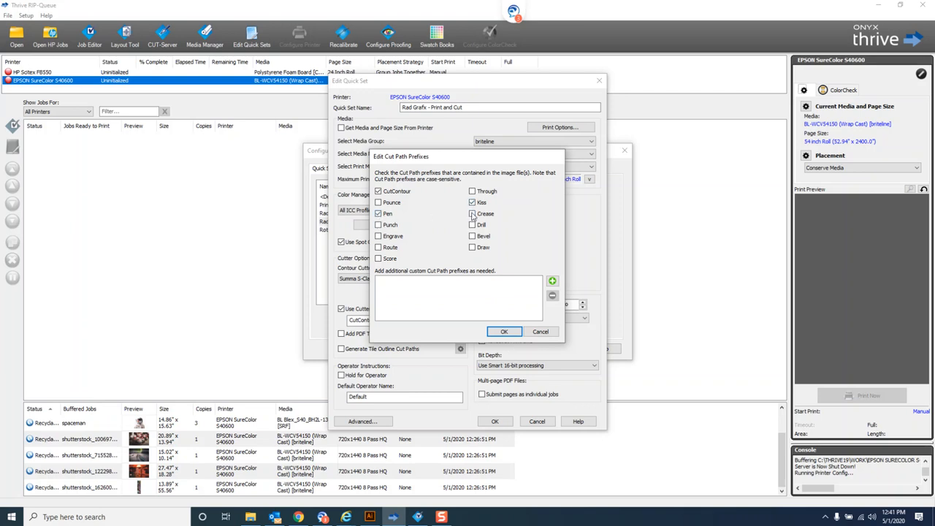
click(474, 214)
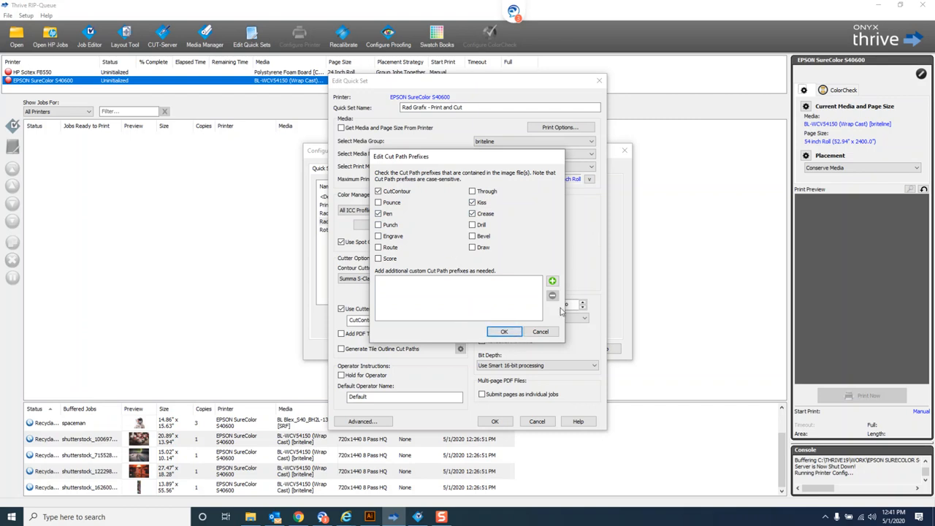
click(504, 330)
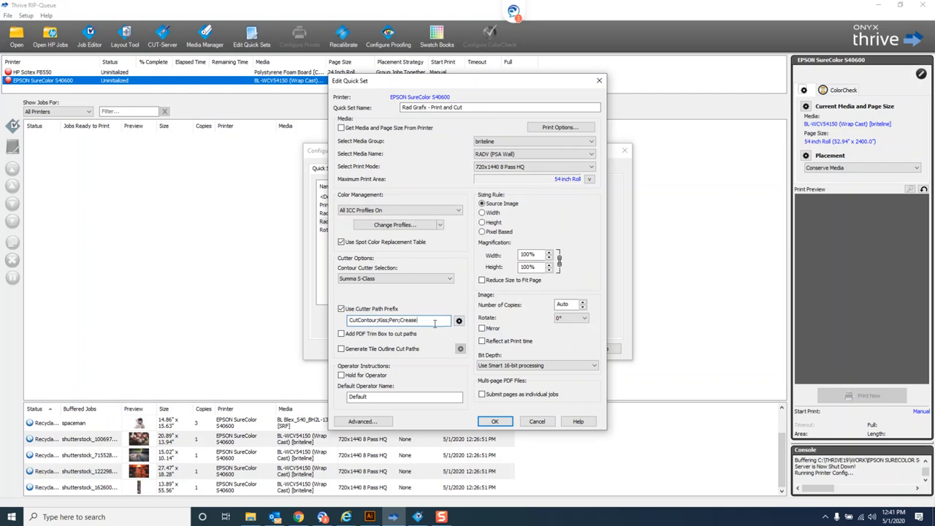
click(459, 321)
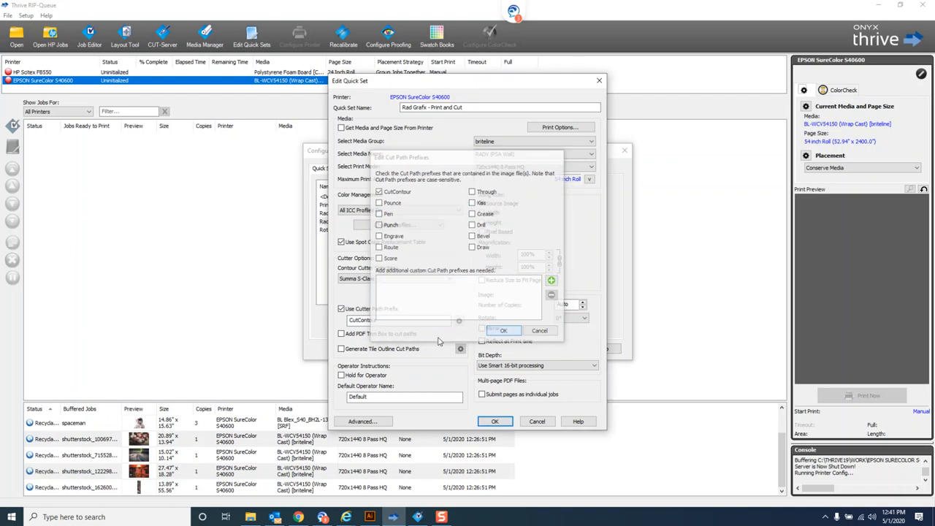
click(502, 331)
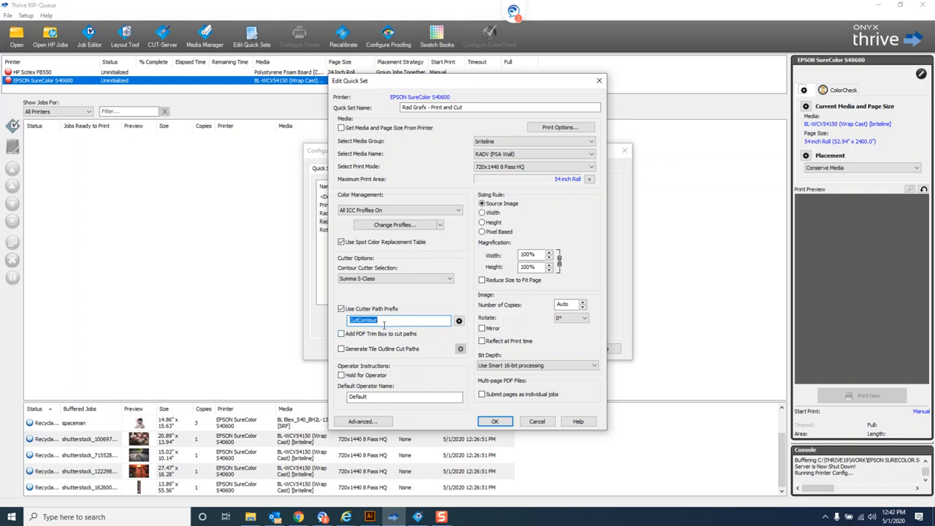
Step: Confirm the printer configuration with the Rad Grafx - Print and Cut Quick Set and return to the queue
click(400, 321)
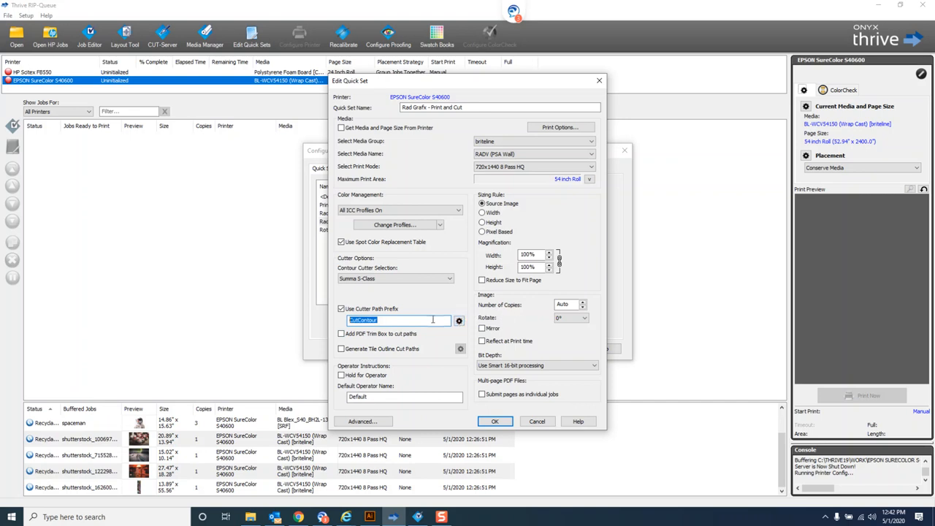
mouse_move(421, 421)
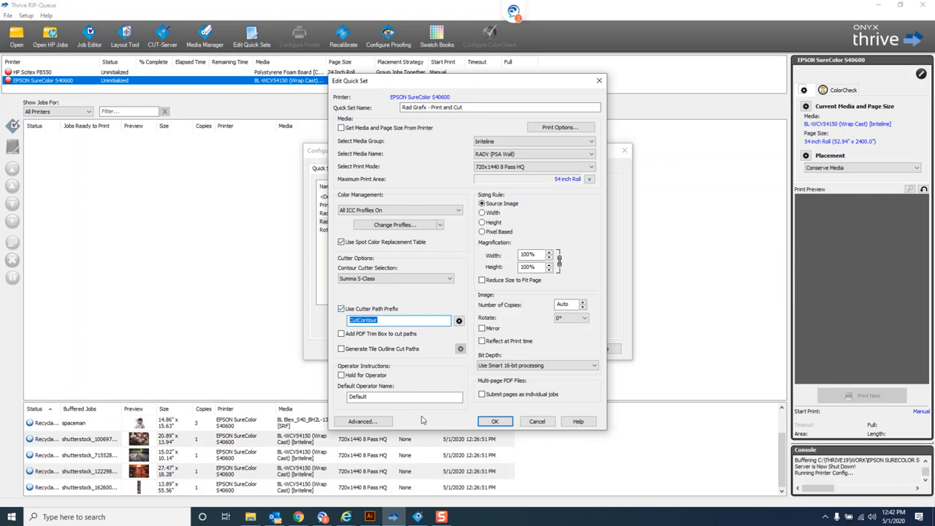
mouse_move(421, 287)
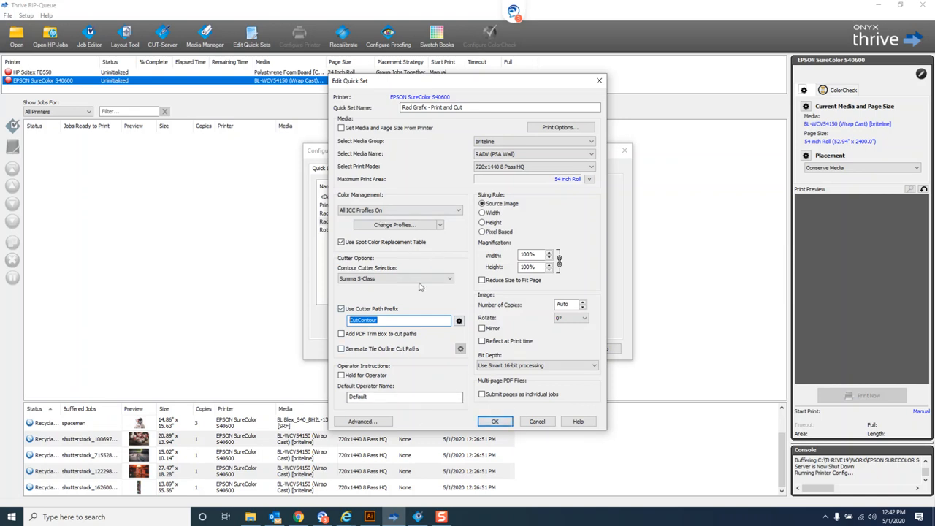
mouse_move(505, 252)
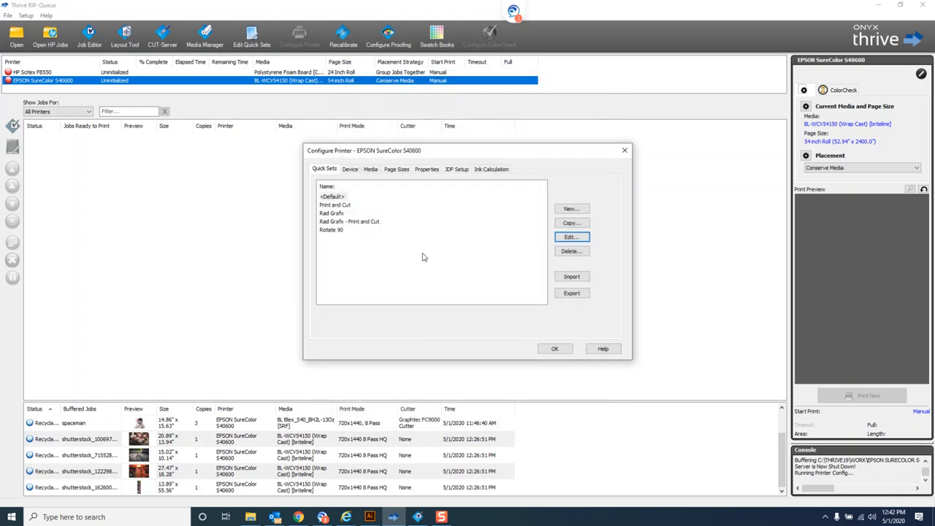
mouse_move(362, 224)
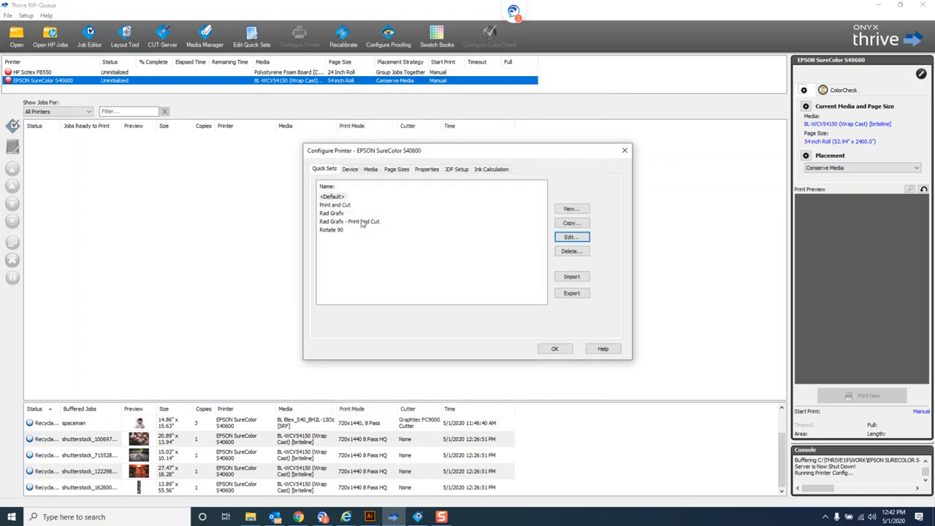
mouse_move(377, 218)
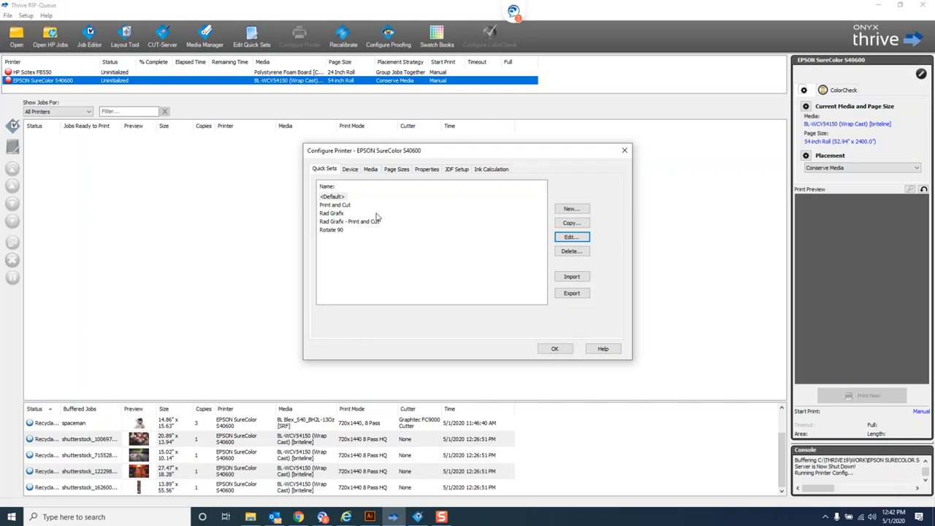
mouse_move(561, 389)
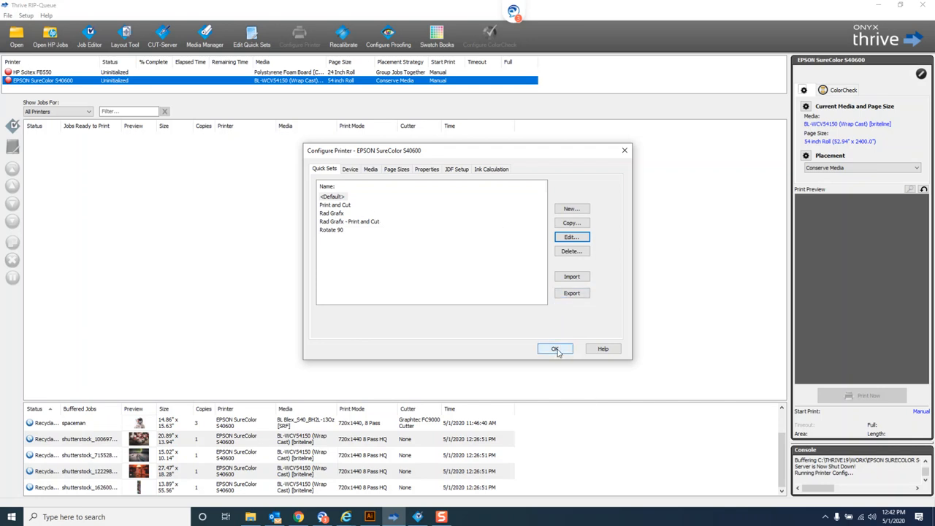
click(556, 348)
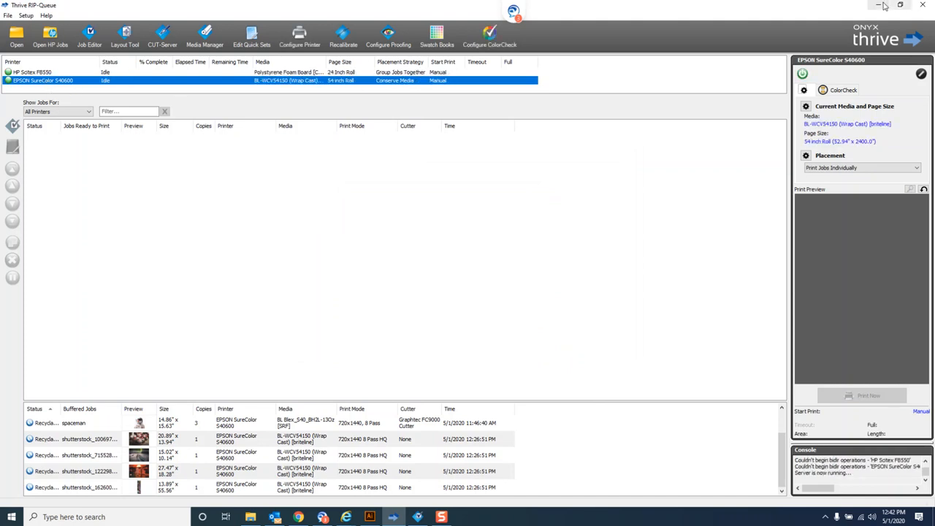
Step: Browse to C:\Thrive19\Input and bring up actions for the EPSON SureColor S40600 folder
click(298, 518)
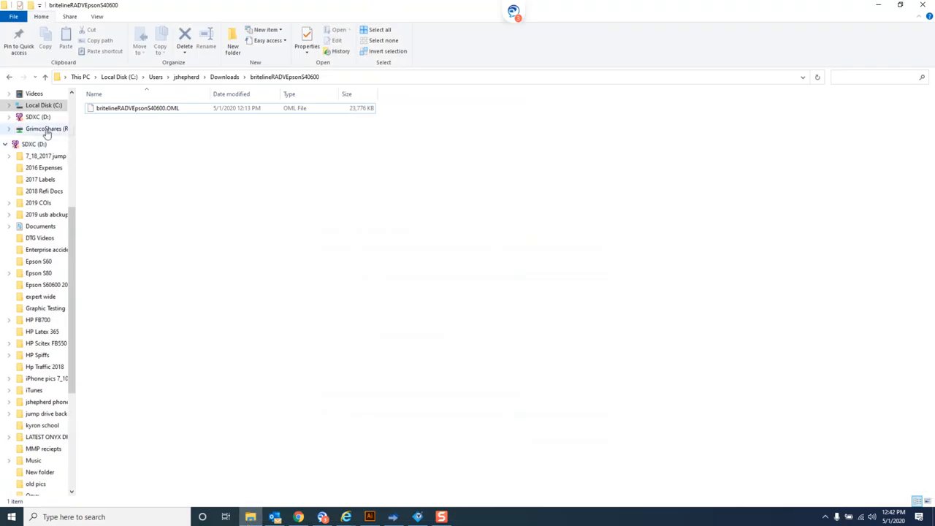
click(44, 105)
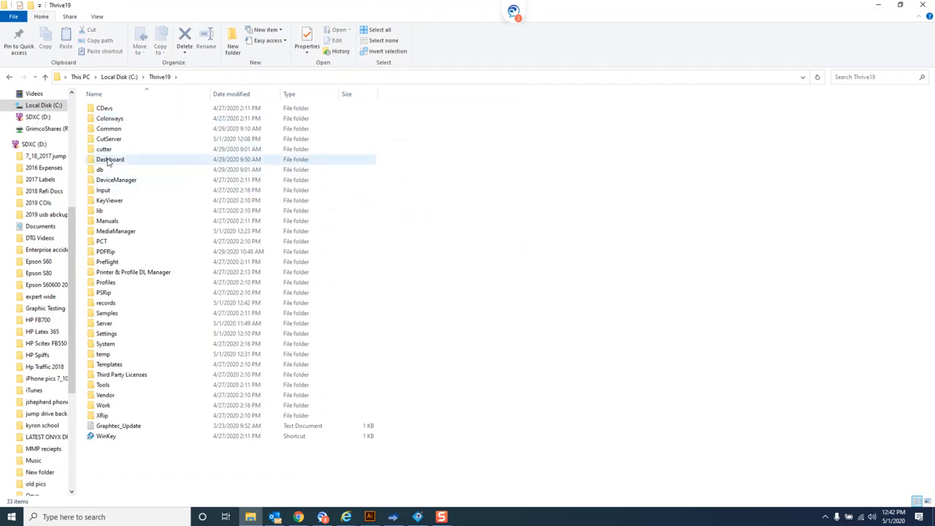
double_click(102, 190)
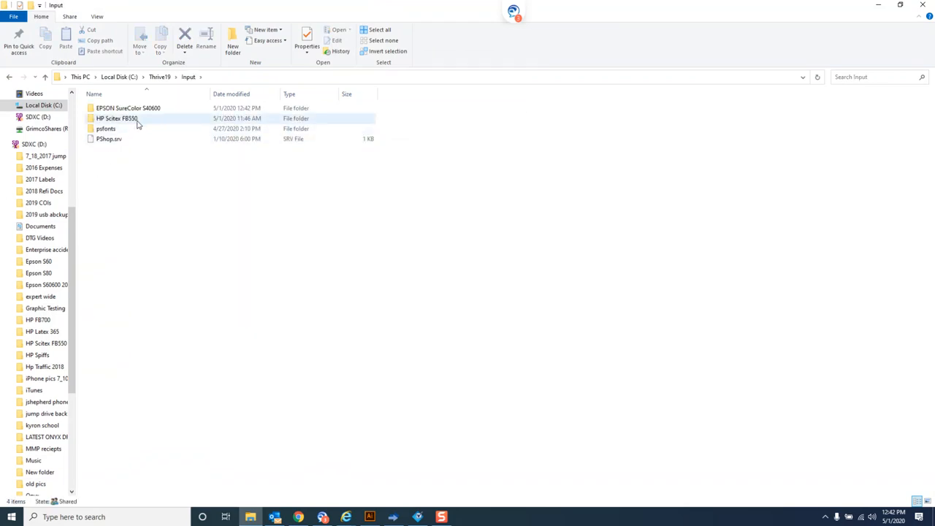
mouse_move(128, 108)
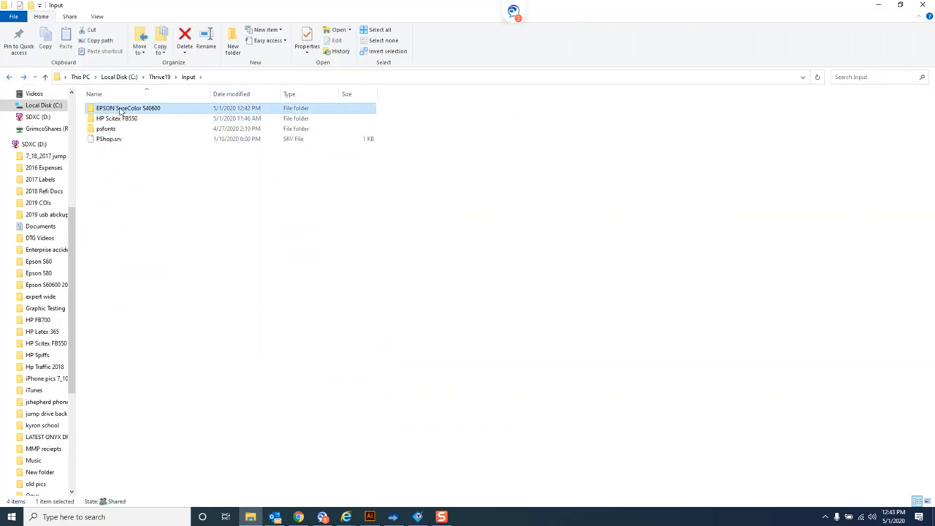
right_click(129, 109)
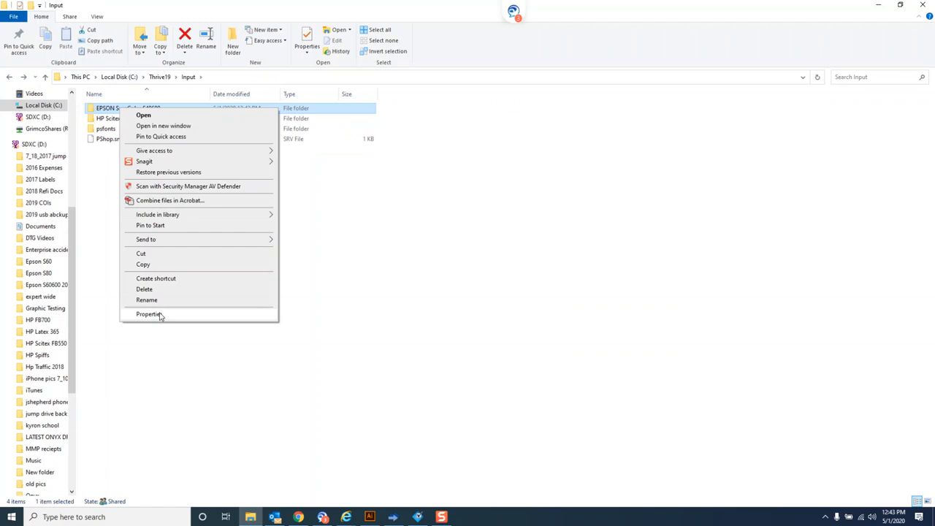
Step: Share the EPSON SureColor S40600 folder with Everyone at Read/Write
click(150, 313)
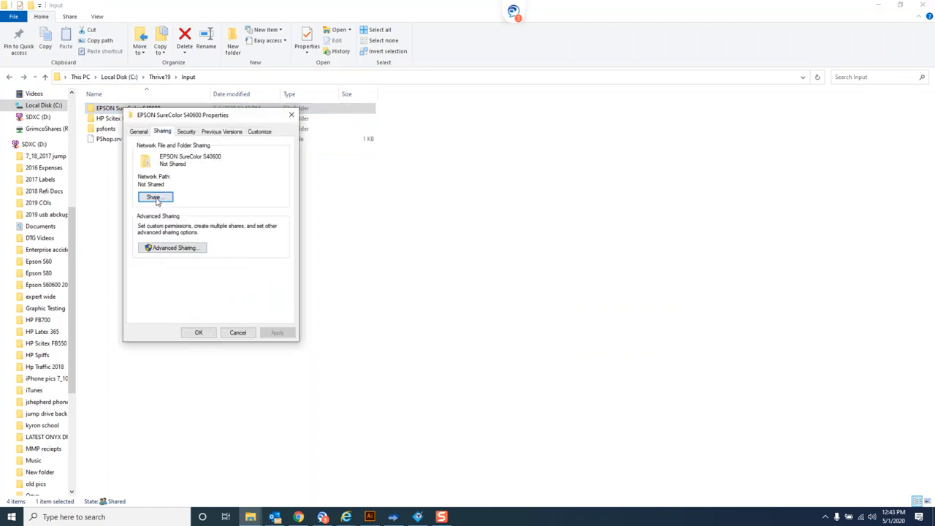
click(155, 198)
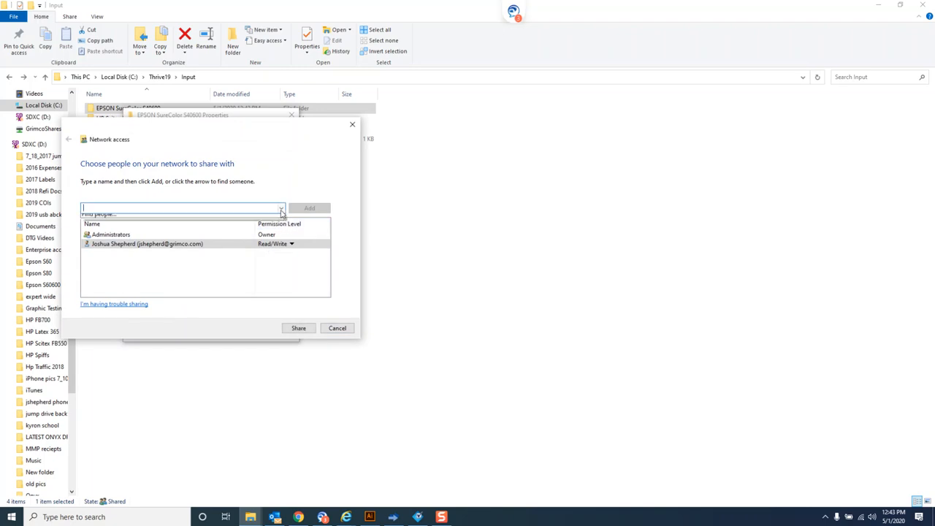
click(280, 208)
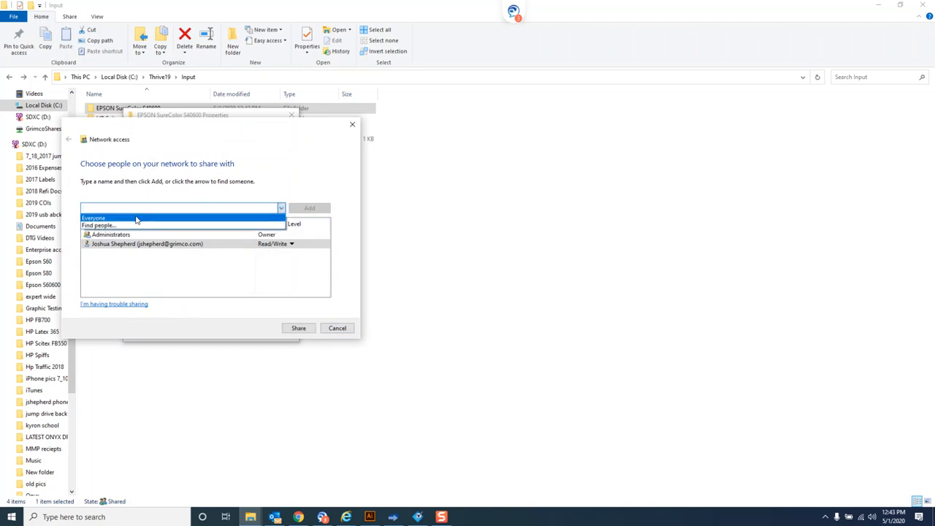
click(293, 242)
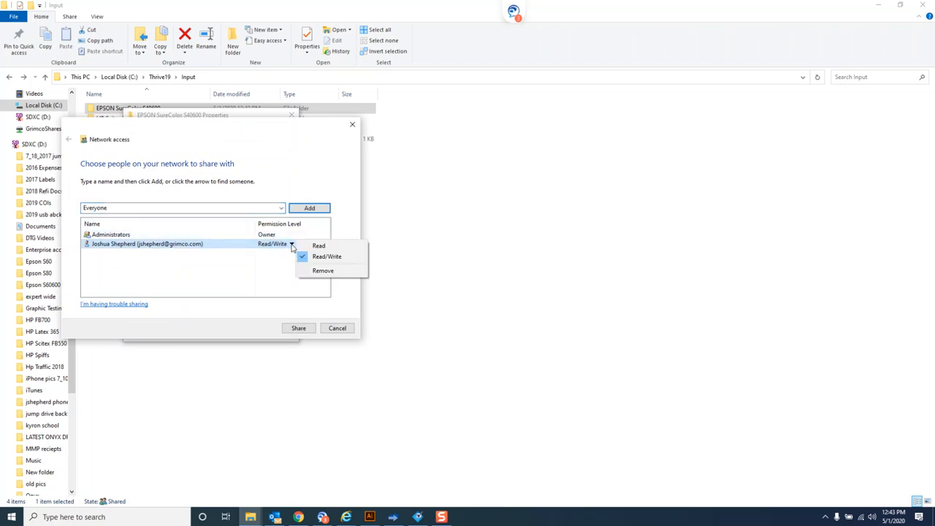
mouse_move(304, 328)
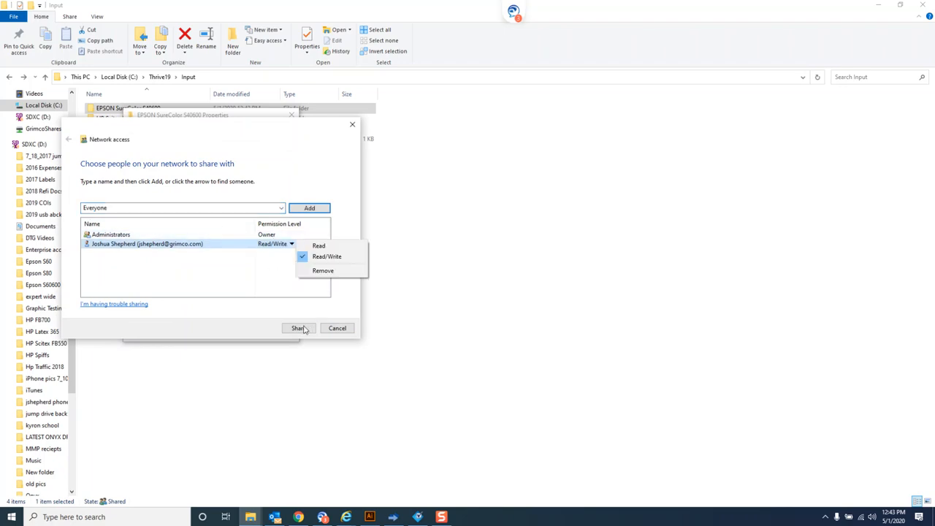
click(298, 327)
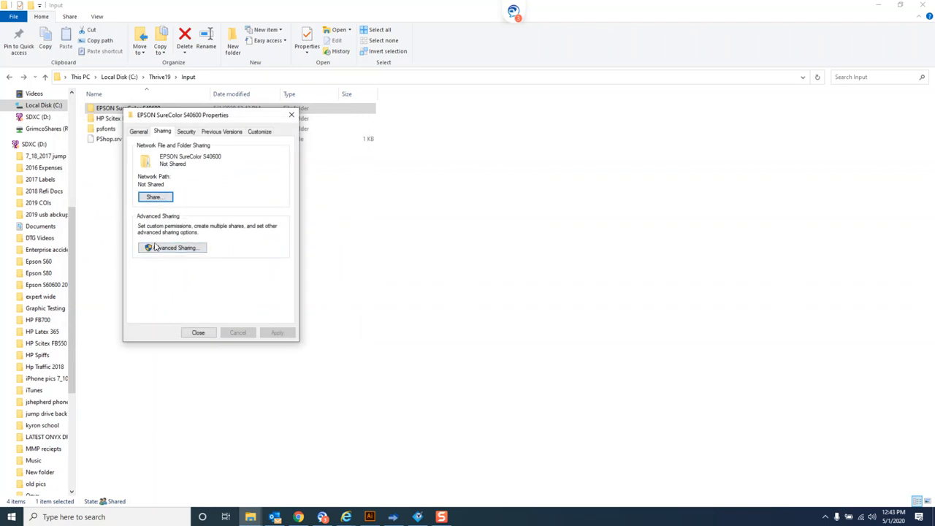
Step: Grant Everyone Full Control in Advanced Sharing, close Properties and enter the folder's hot folders
click(173, 247)
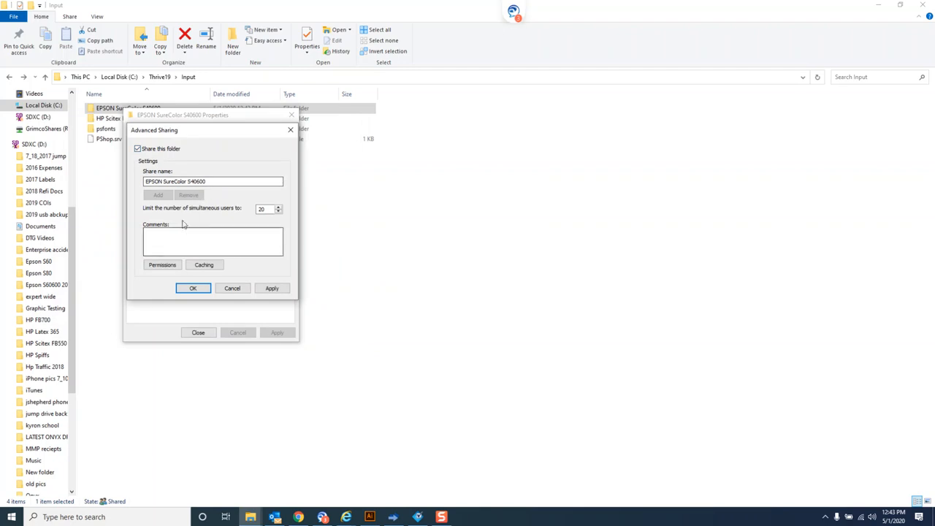
click(163, 264)
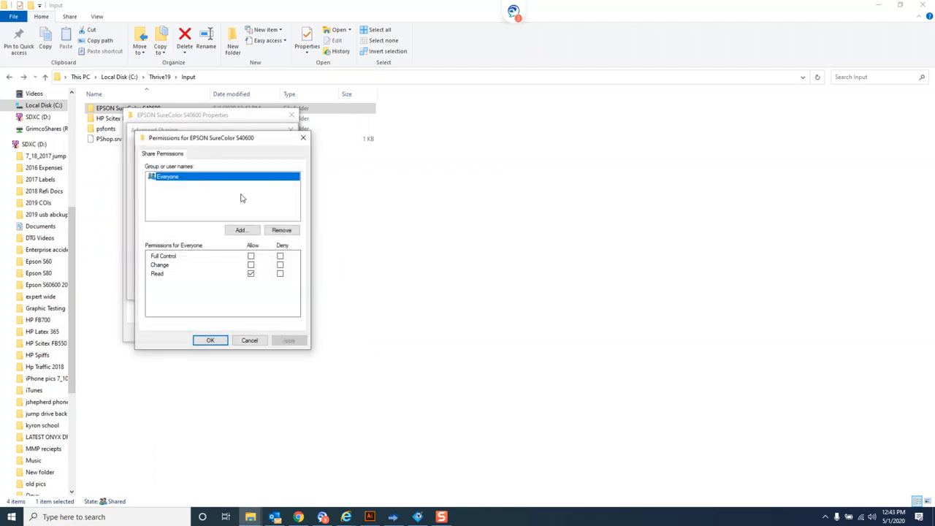
click(251, 256)
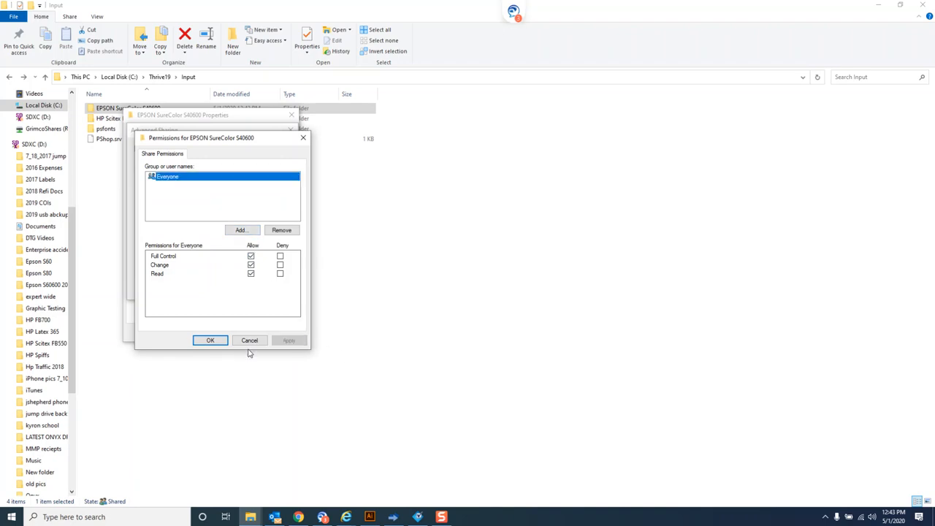
click(211, 340)
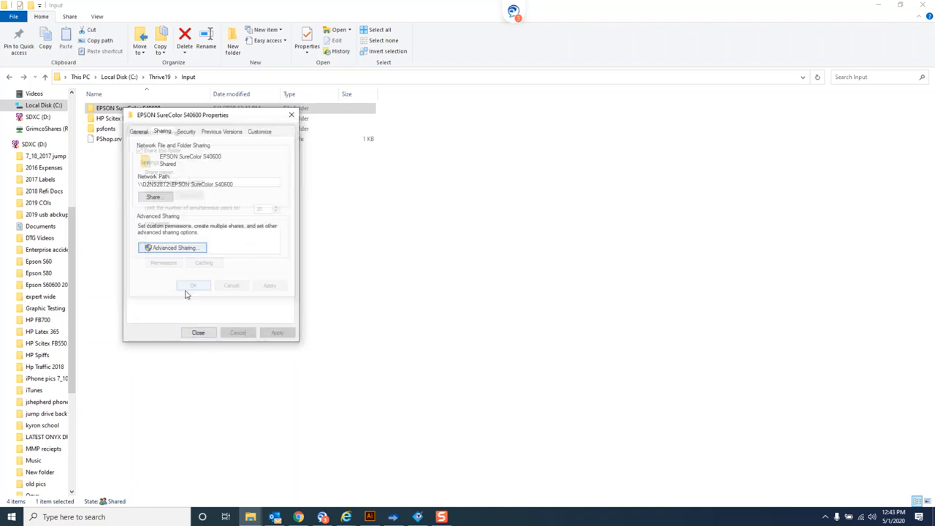
click(193, 285)
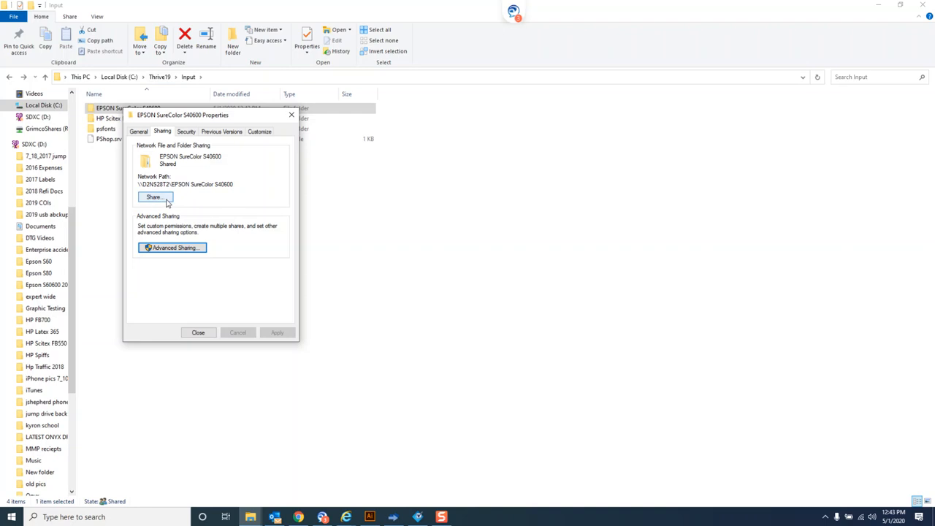
mouse_move(196, 218)
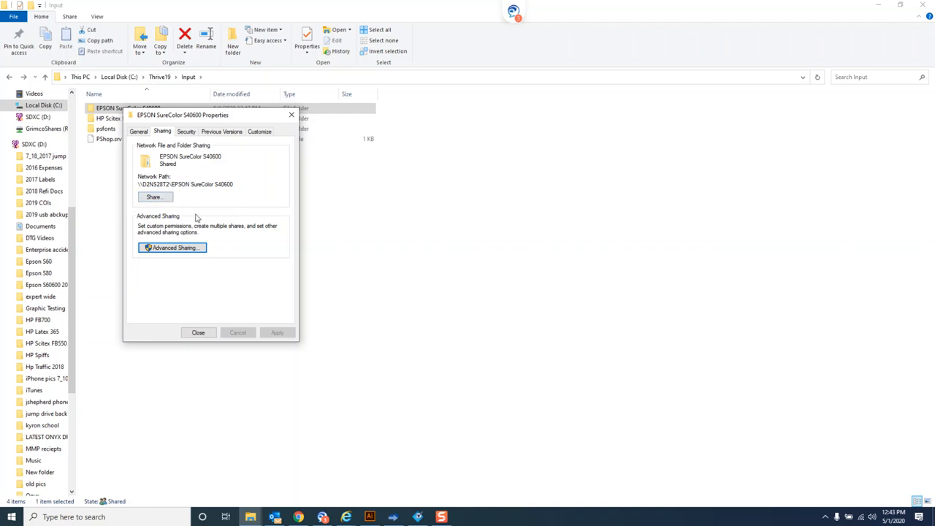
mouse_move(198, 188)
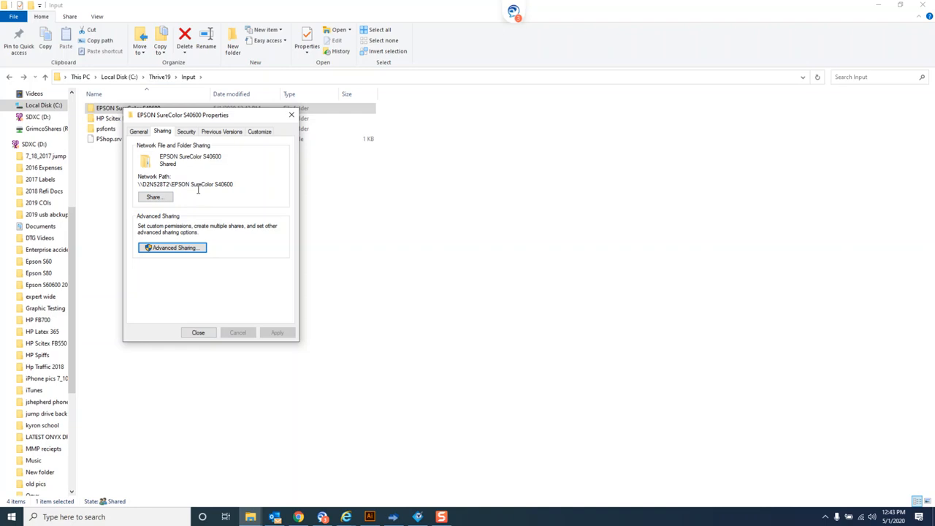
mouse_move(205, 351)
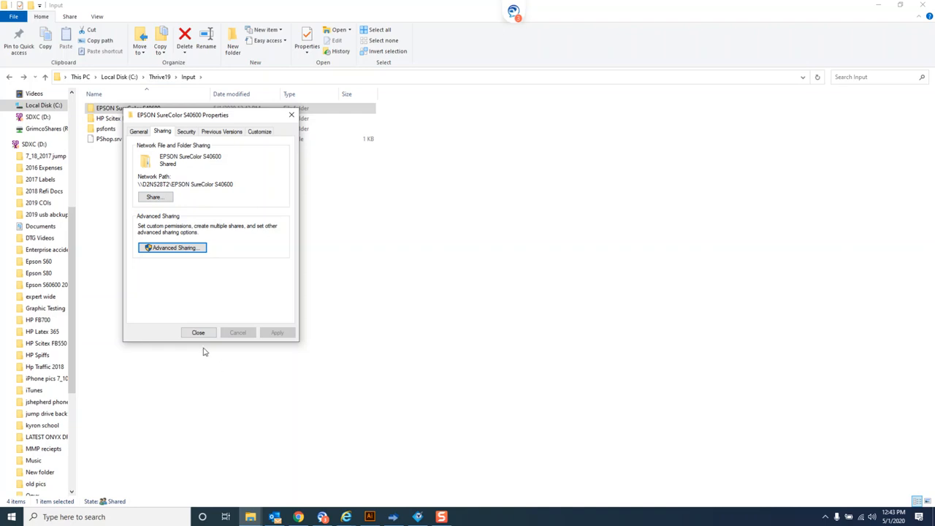
click(199, 333)
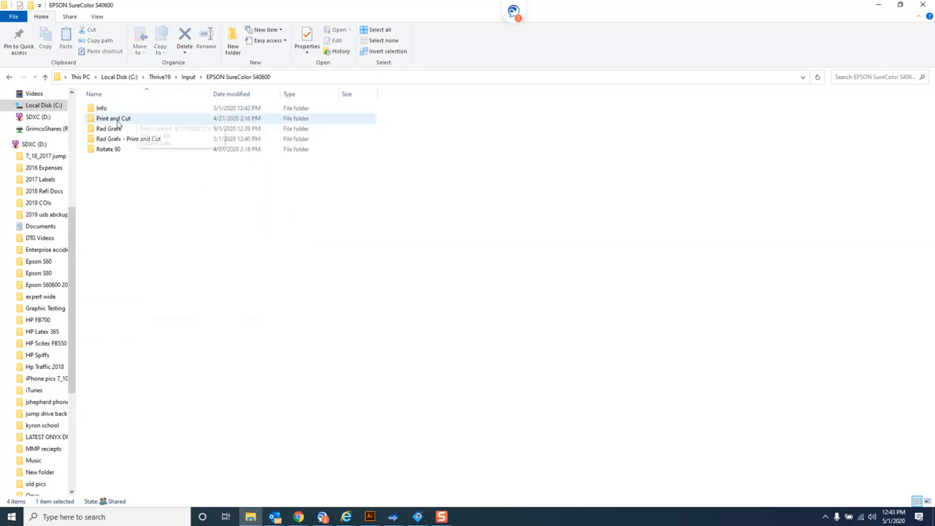
click(108, 149)
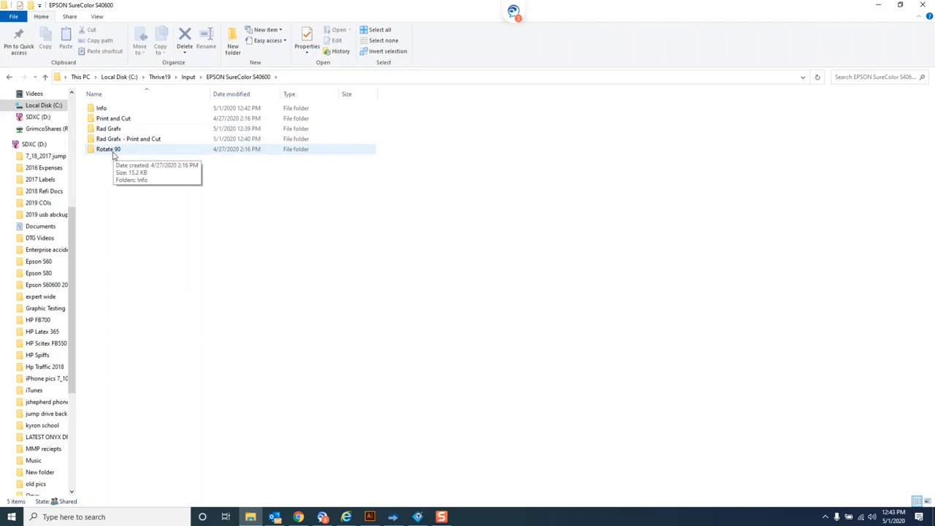